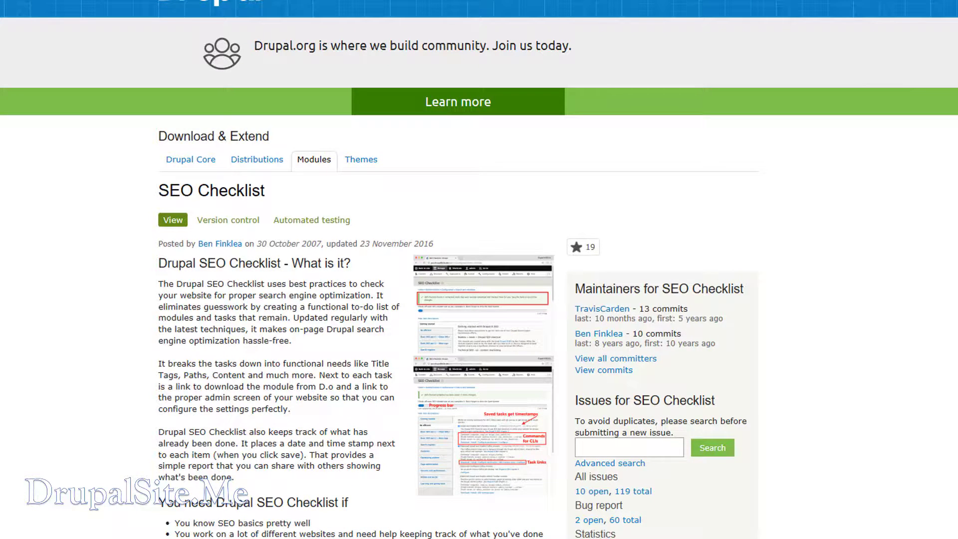
Step: Locate the Dependencies list and open the Checklist API project page
scroll("down", 3)
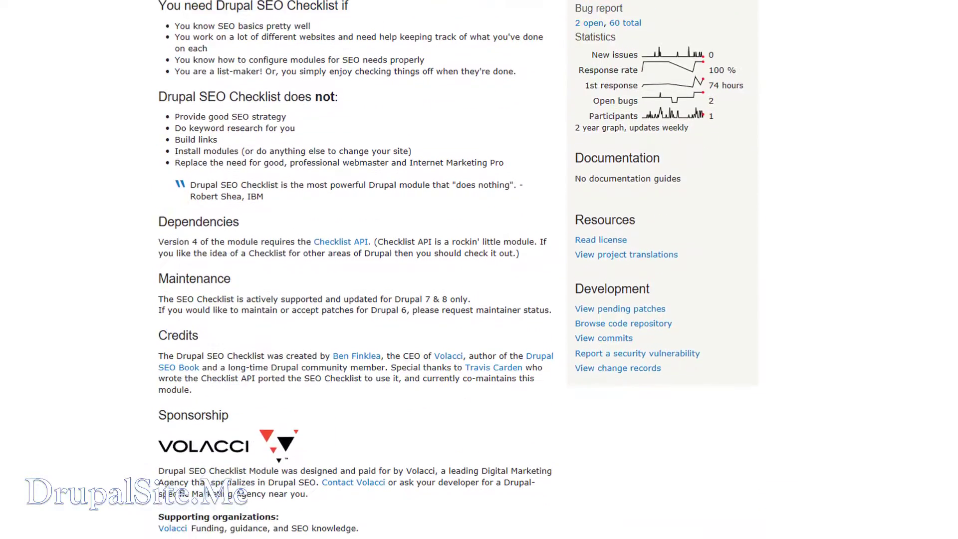
scroll("down", 3)
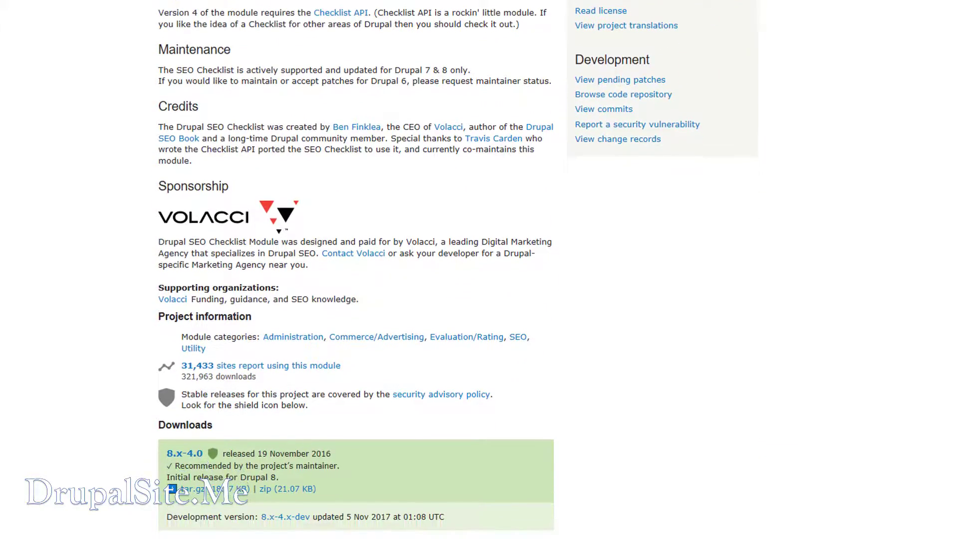
scroll("up", 3)
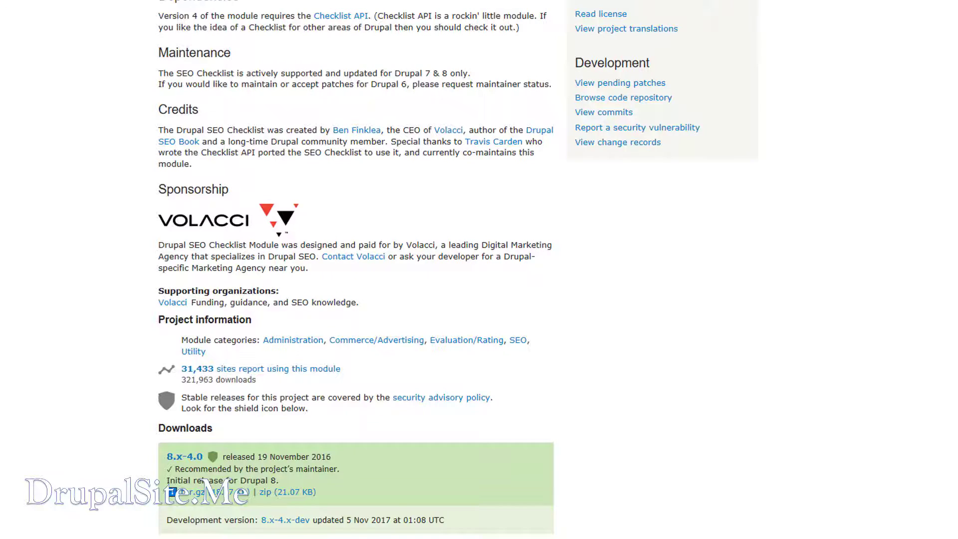
scroll("up", 3)
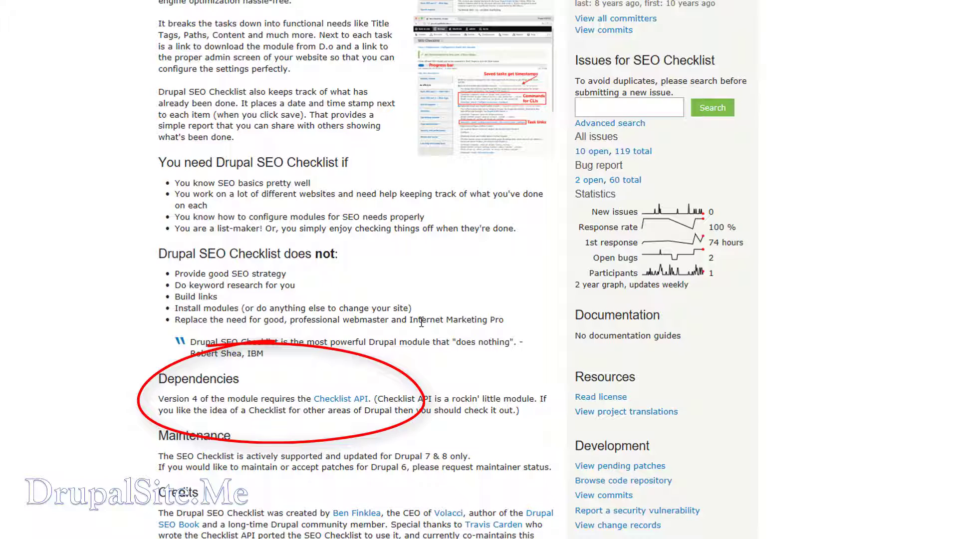
left_click(340, 398)
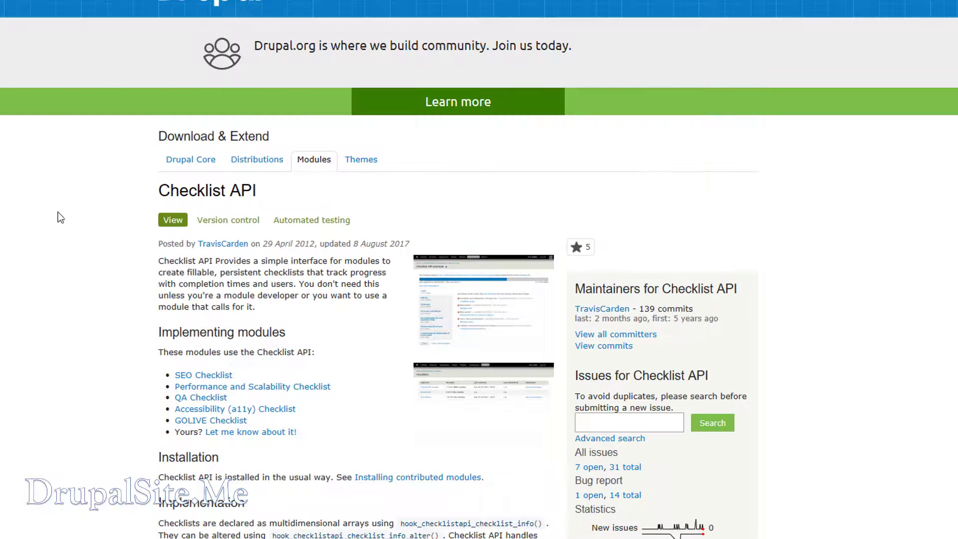
mouse_move(129, 294)
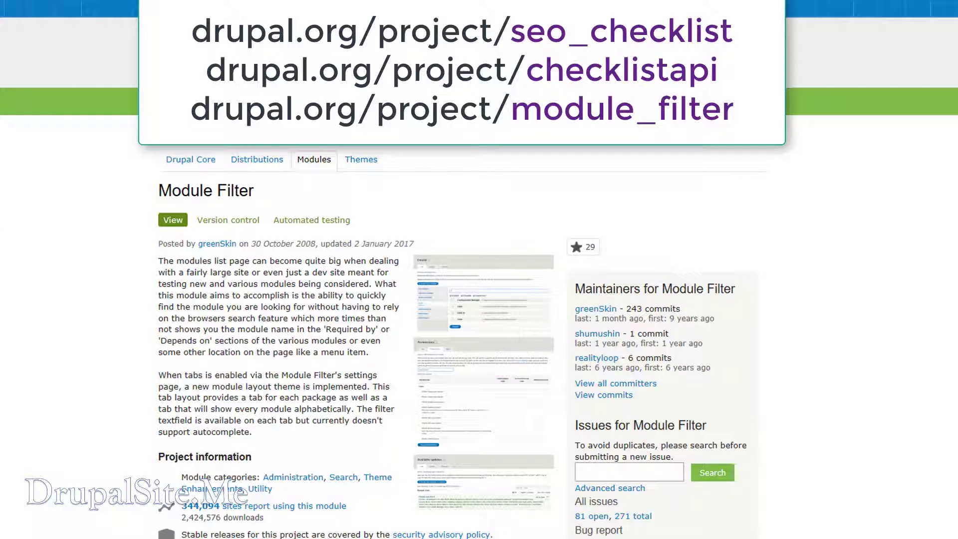
Step: Skim the Module Filter project page before returning to the local Drupal 8 site
scroll("down", 3)
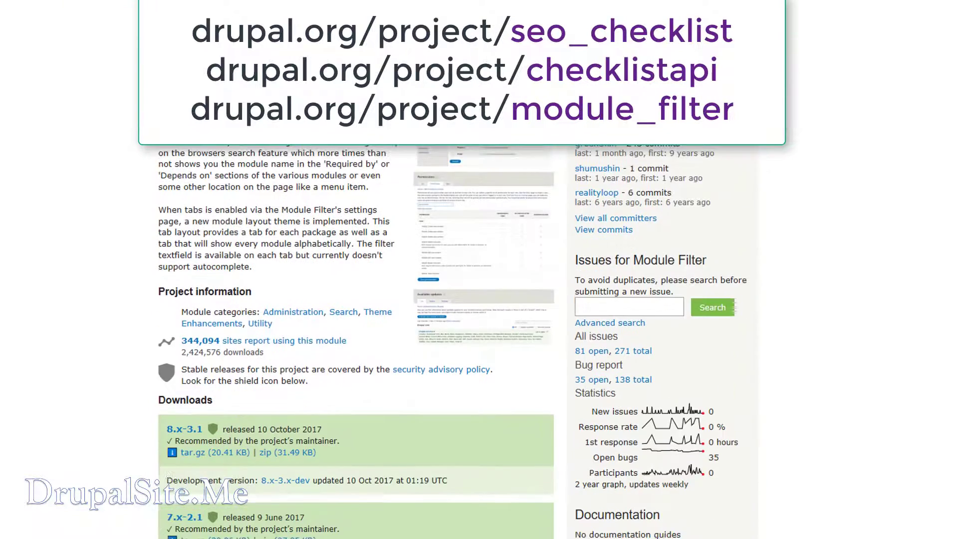
scroll("up", 3)
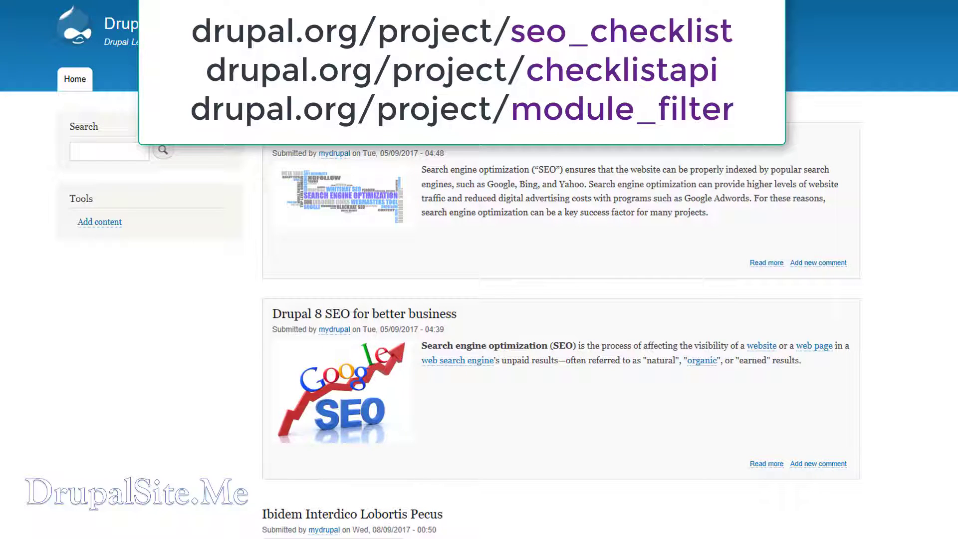
Step: Install the seo_checklist archive from its drupal.org URL via Install new module
right_click(281, 477)
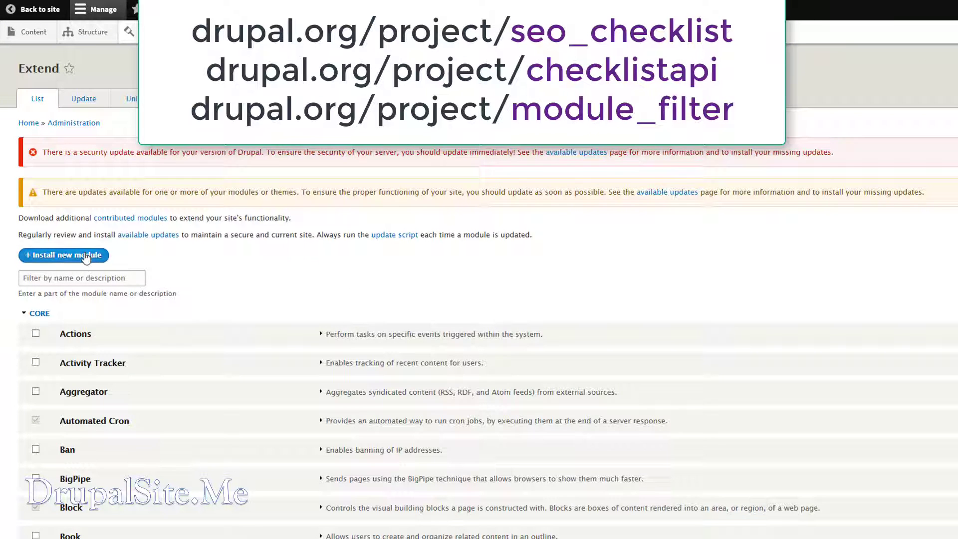
left_click(63, 254)
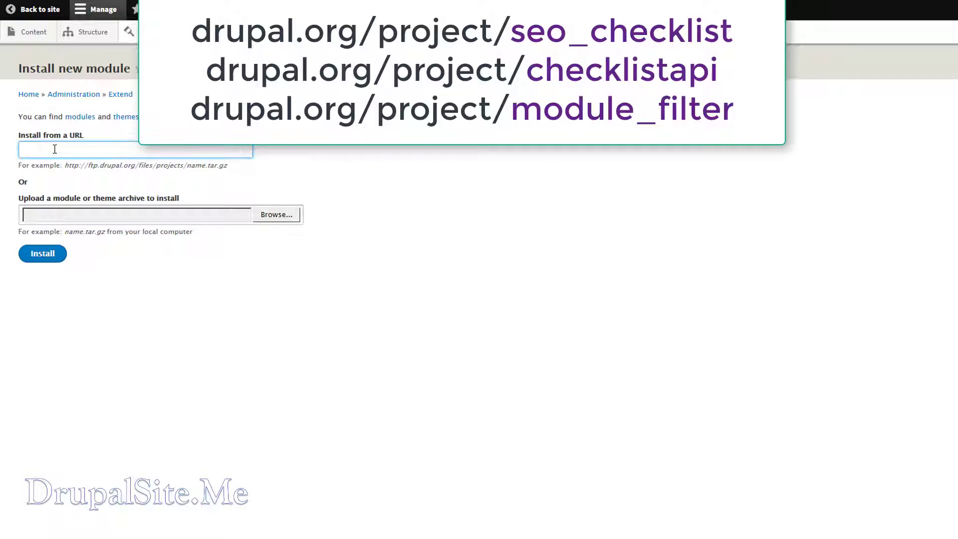
left_click(42, 253)
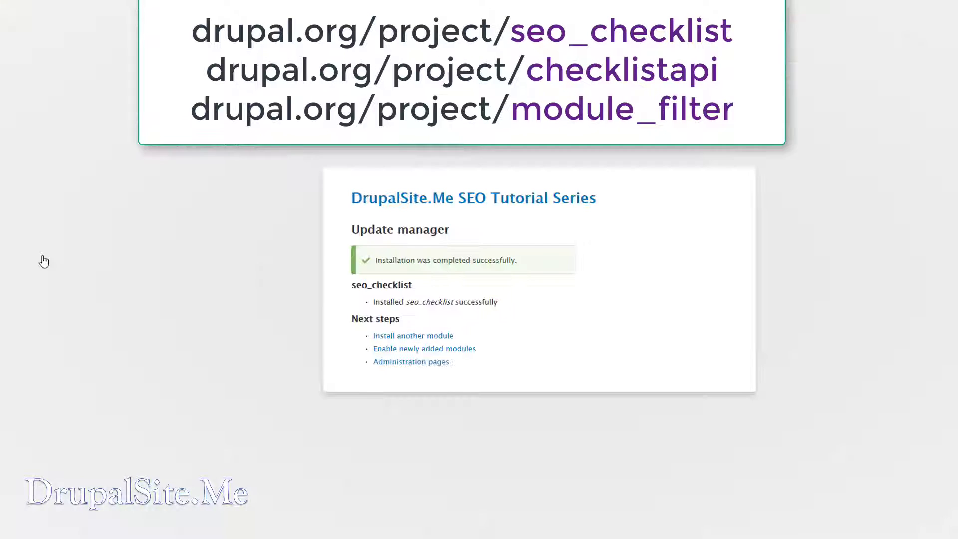
mouse_move(413, 335)
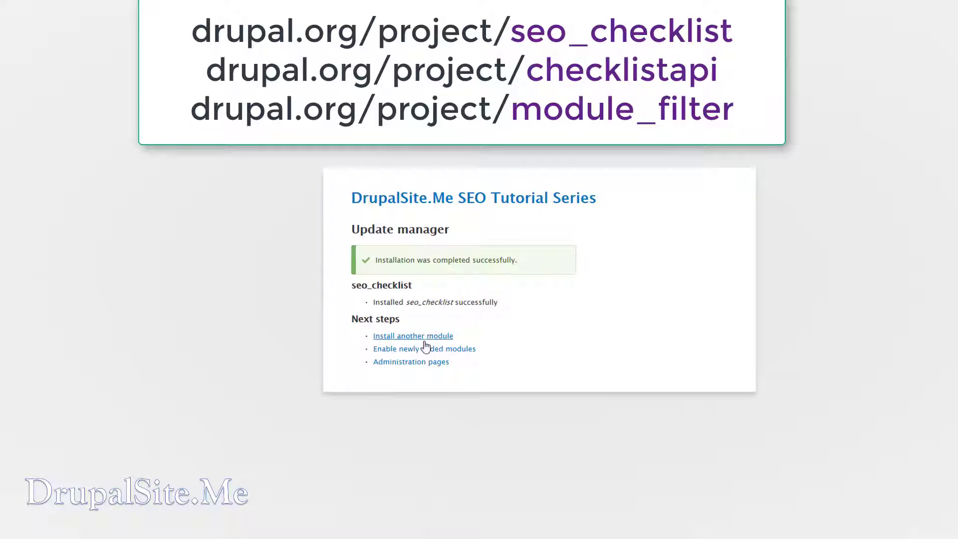
left_click(412, 335)
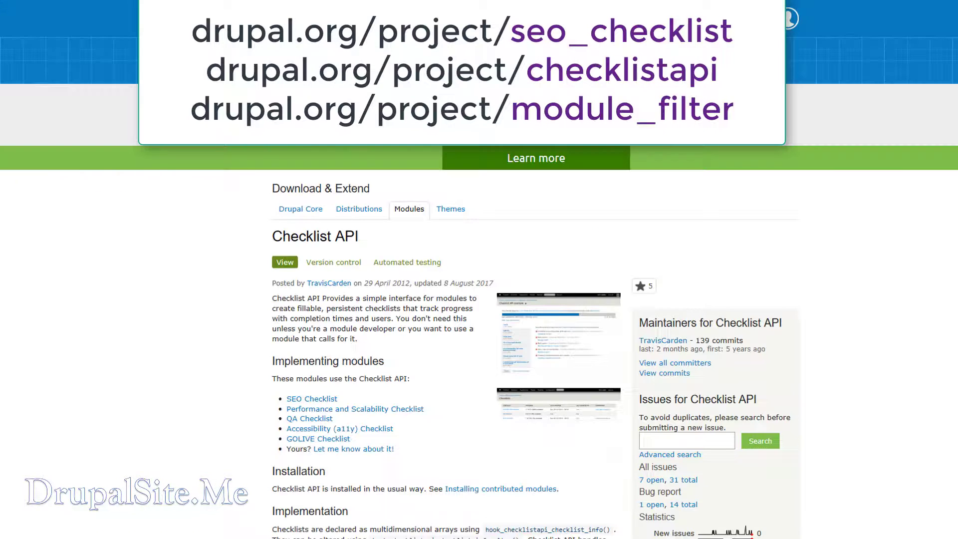
Step: Install the checklistapi 8.x-1.7 archive from its copied download URL
scroll("down", 3)
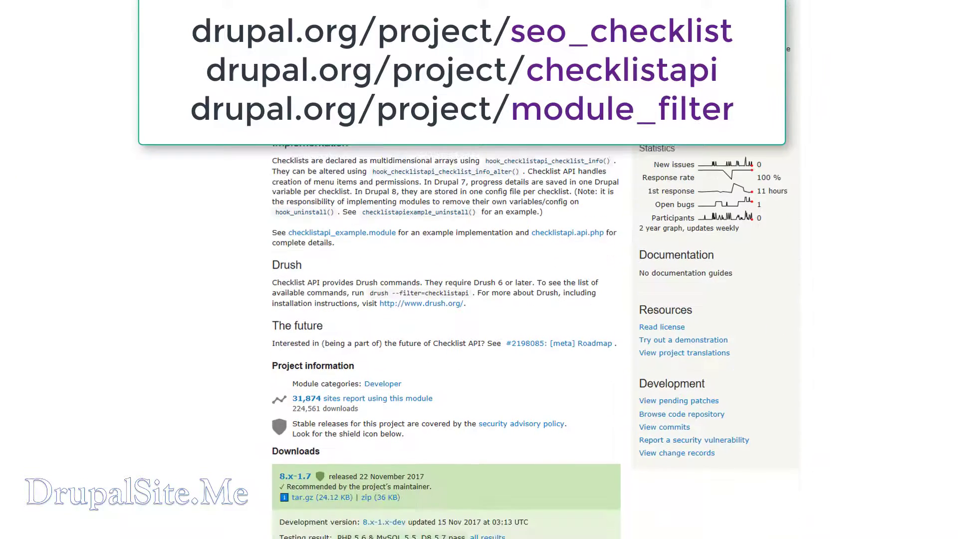
right_click(301, 246)
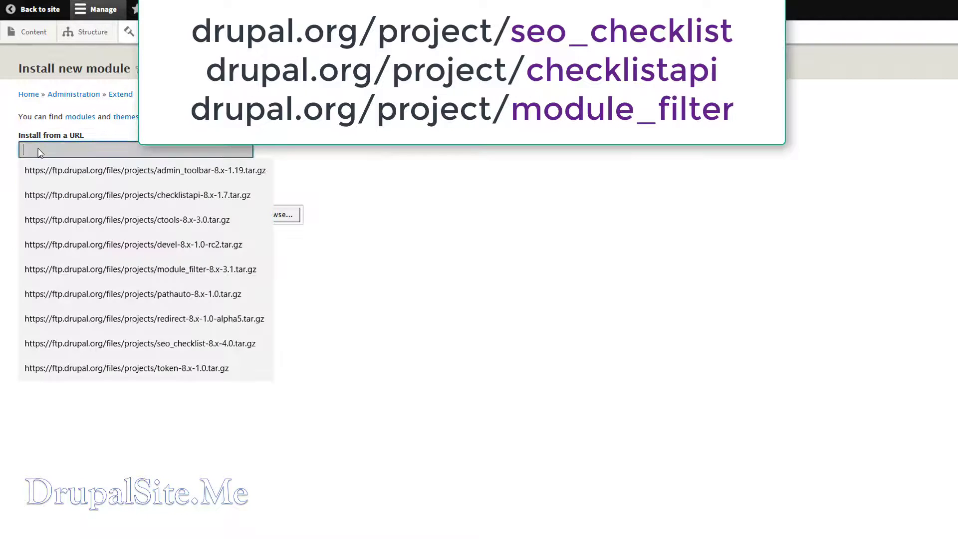
left_click(134, 194)
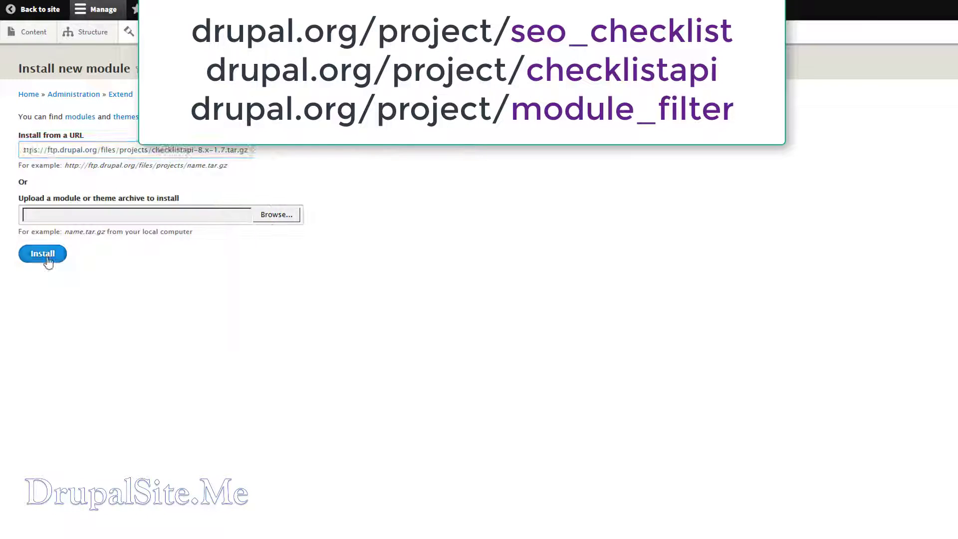
left_click(41, 254)
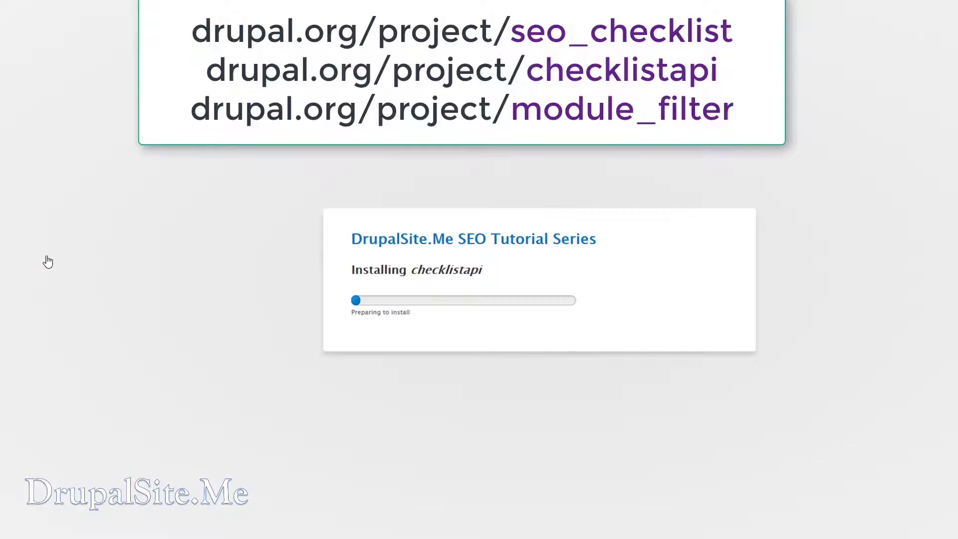
Step: Install the module_filter archive from its download URL
right_click(311, 498)
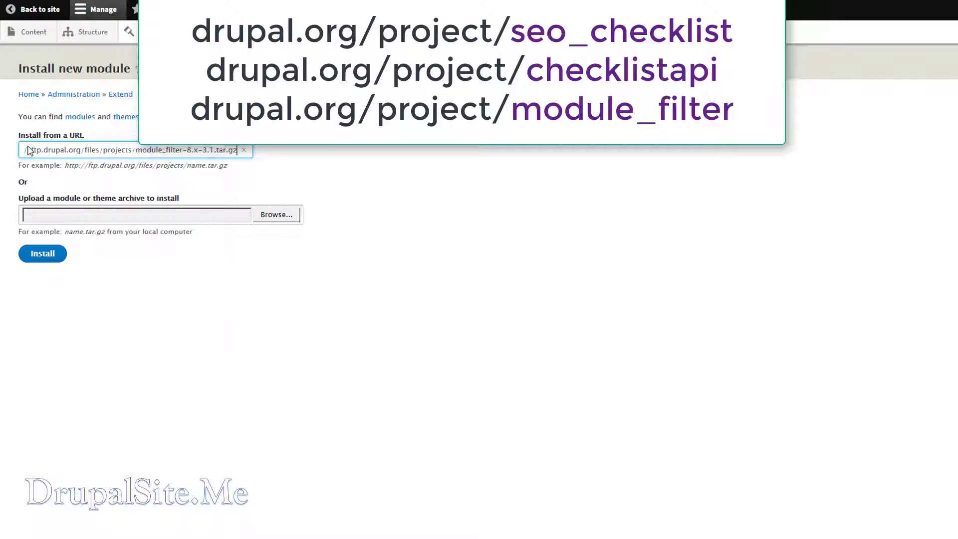
mouse_move(42, 252)
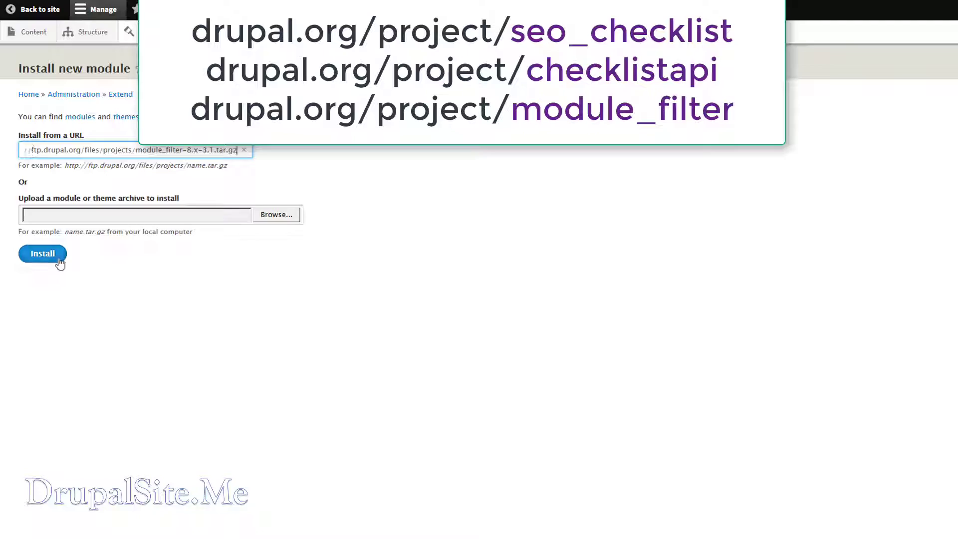
left_click(42, 252)
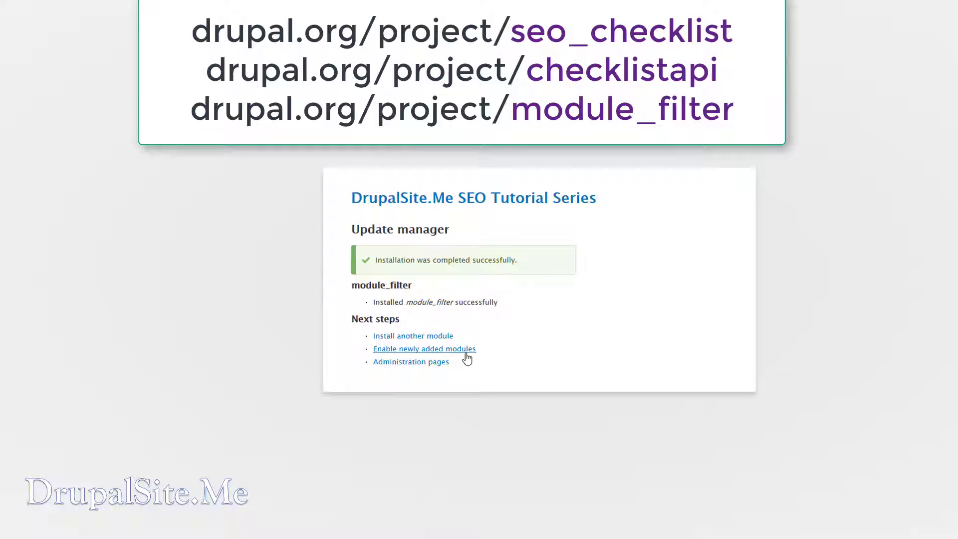
Step: Tick Checklist API and SEO Checklist on the Extend page and install them
left_click(424, 348)
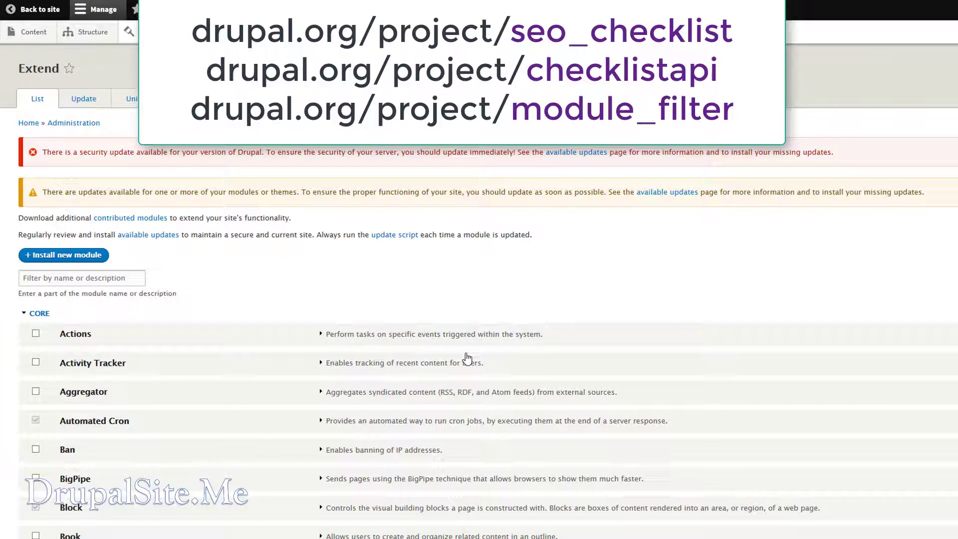
scroll("down", 3)
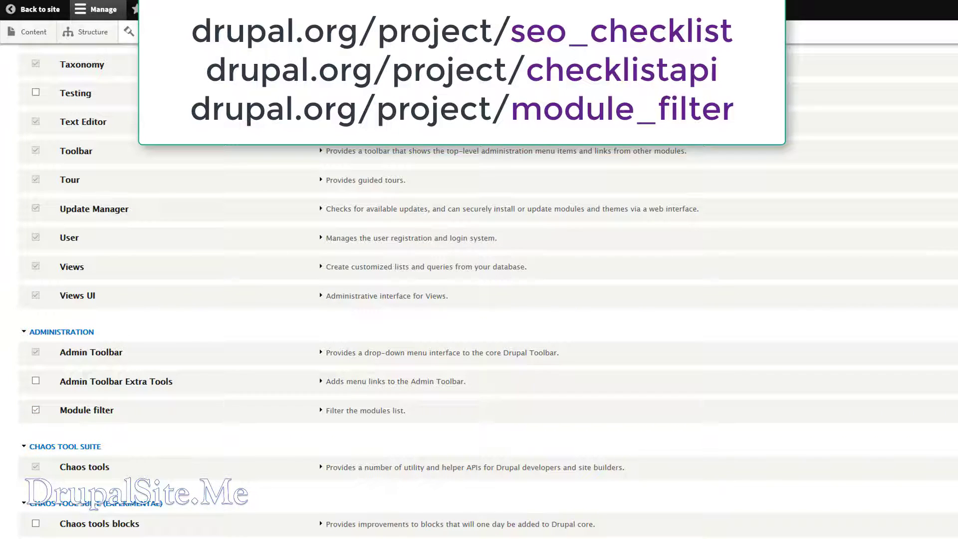
scroll("down", 3)
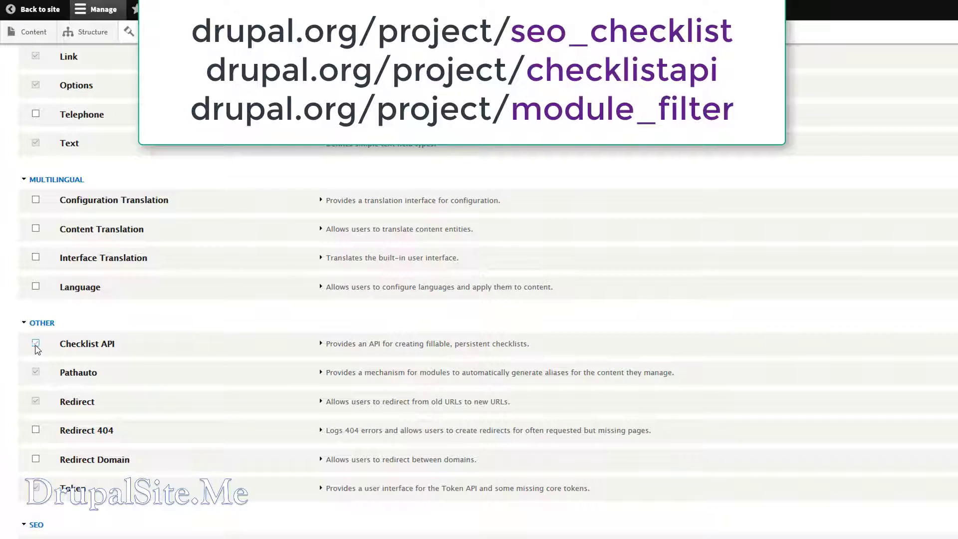
left_click(36, 344)
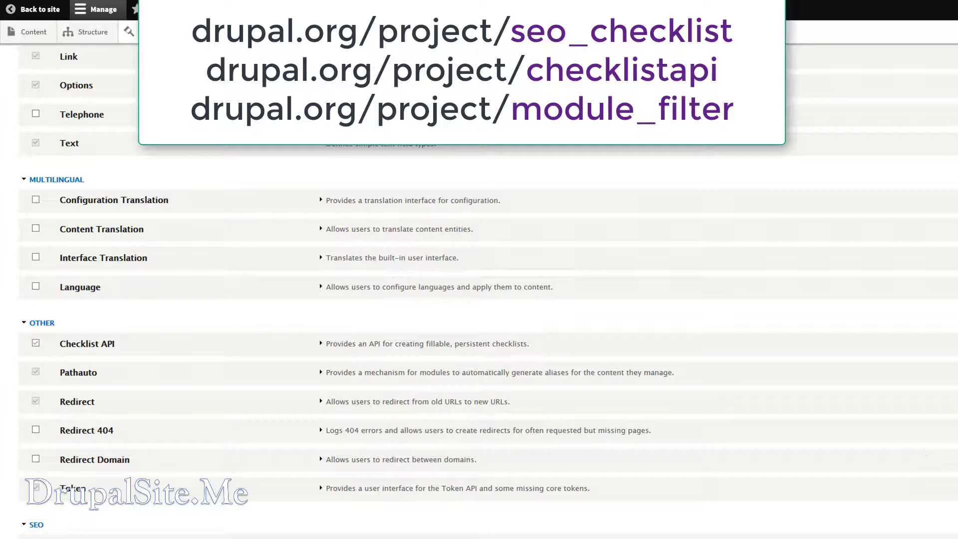
scroll("down", 3)
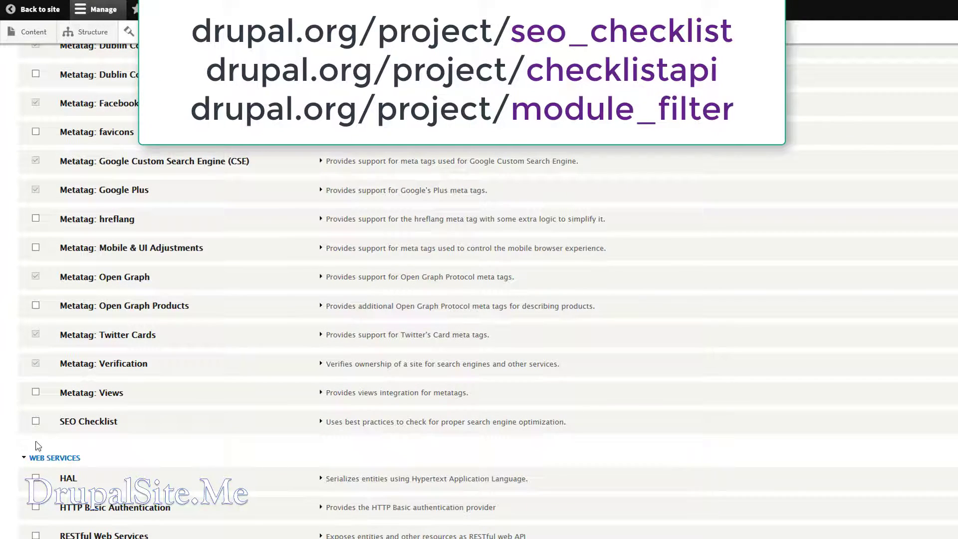
left_click(36, 421)
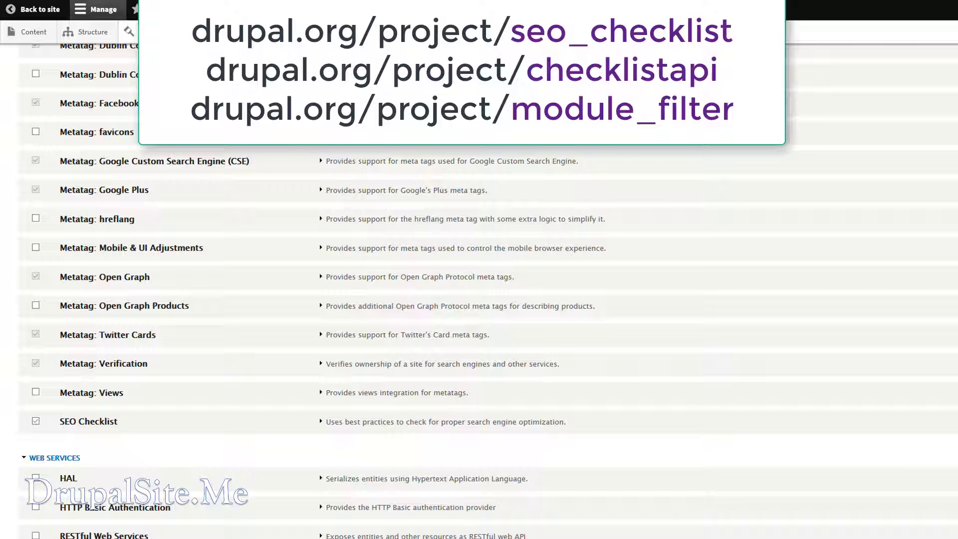
scroll("down", 3)
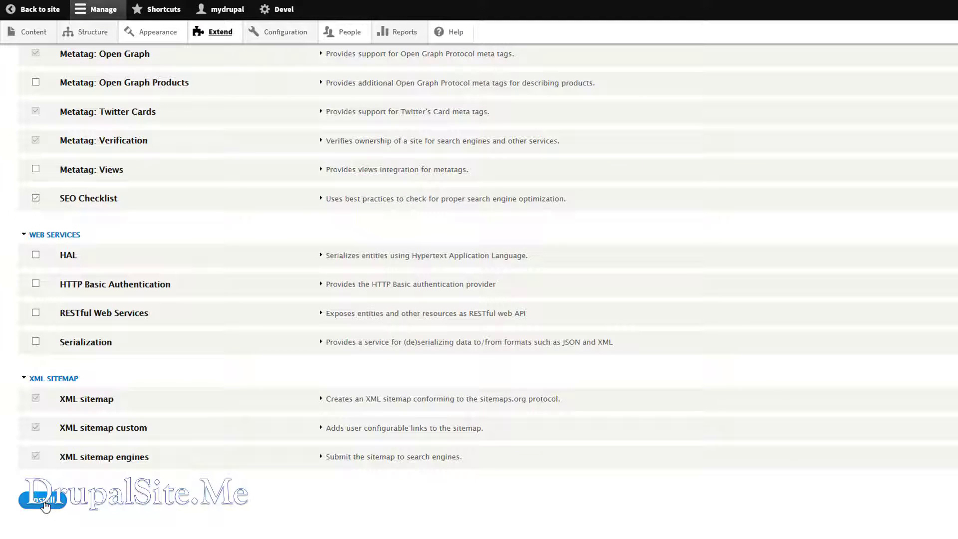
left_click(43, 500)
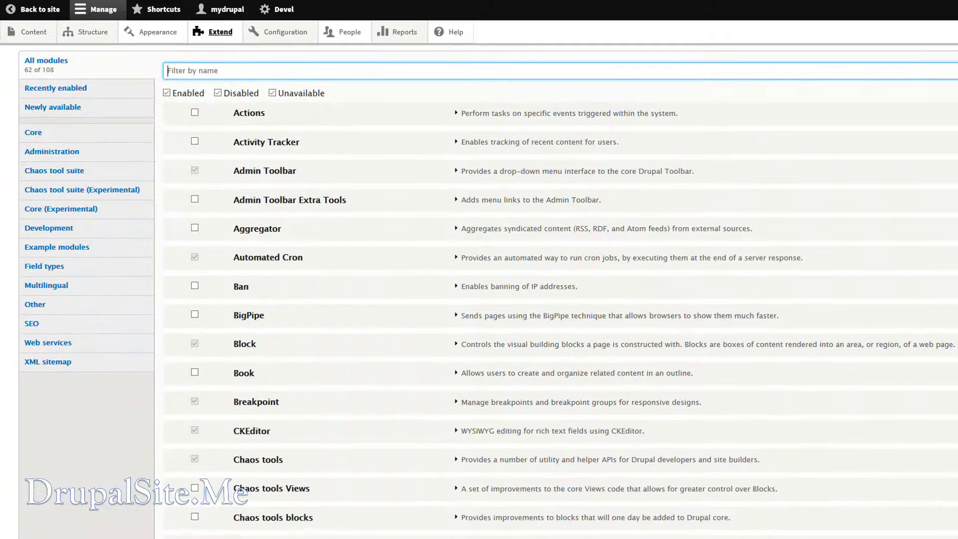
mouse_move(53, 54)
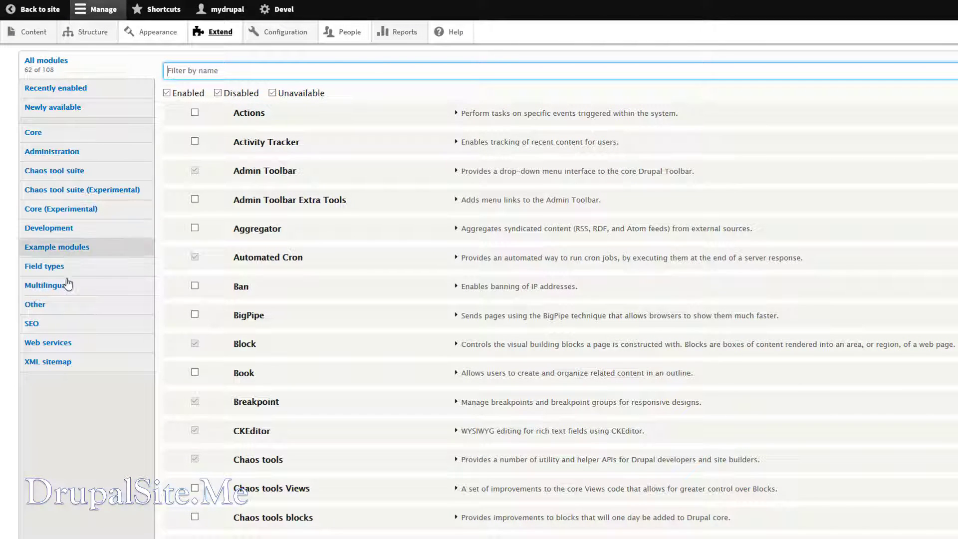
mouse_move(61, 155)
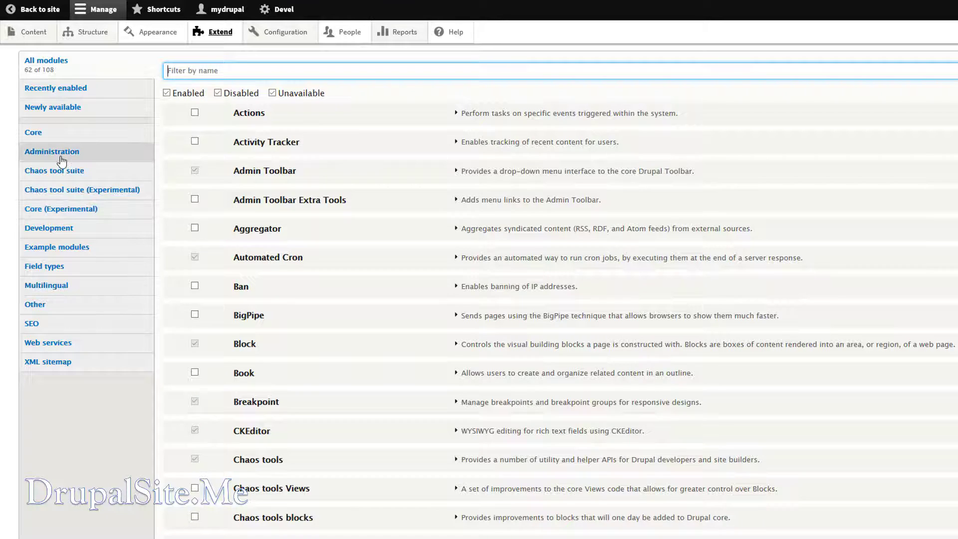
Step: Filter the module list to the SEO group showing SEO Checklist enabled, then reach Configuration
left_click(52, 151)
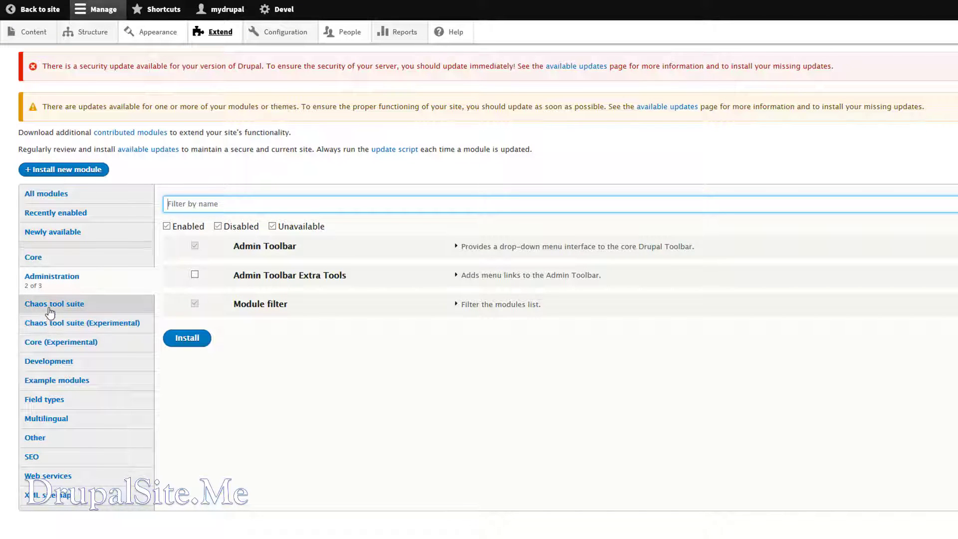
left_click(61, 333)
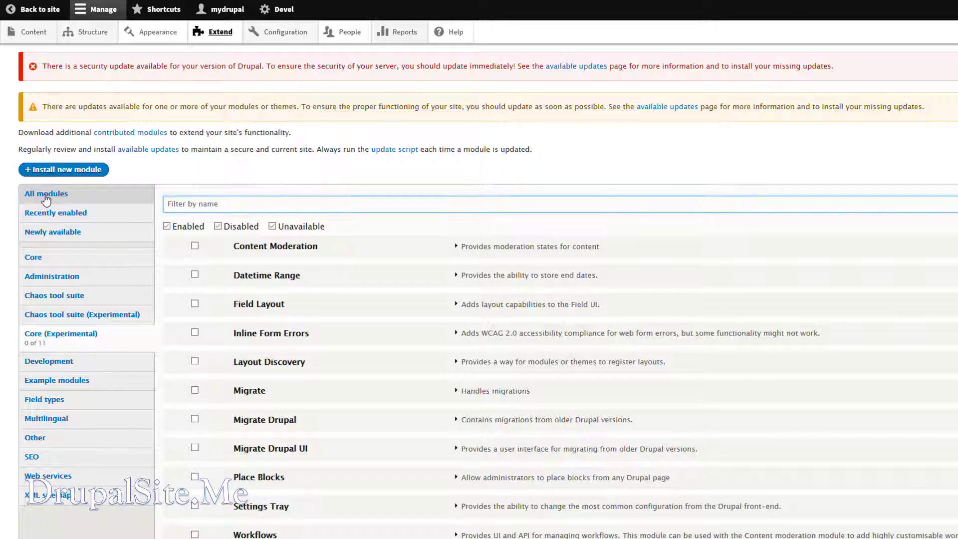
left_click(46, 194)
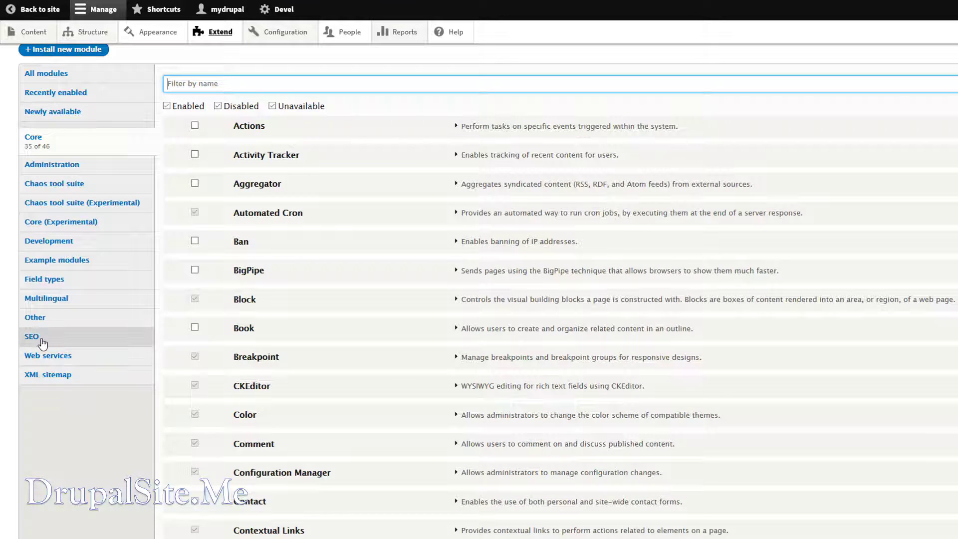
left_click(31, 336)
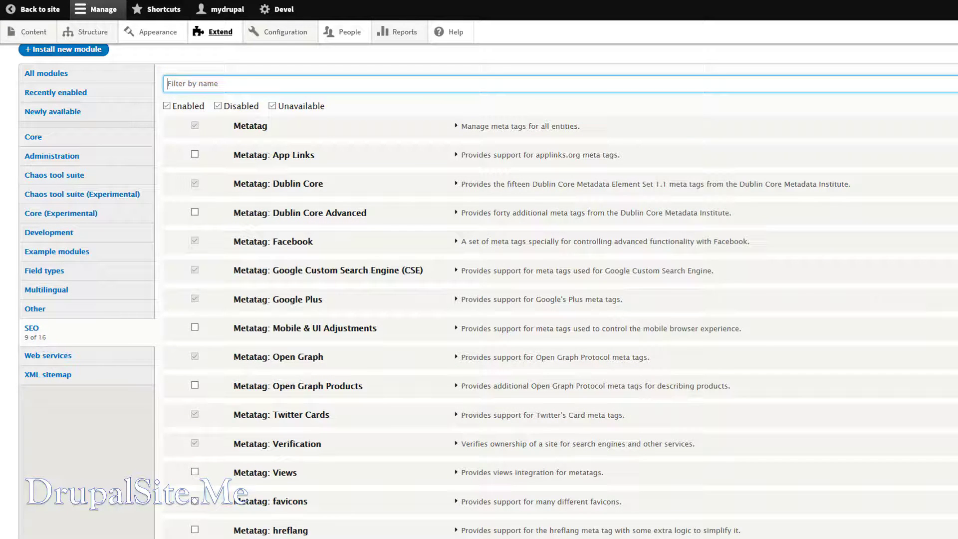
scroll("down", 3)
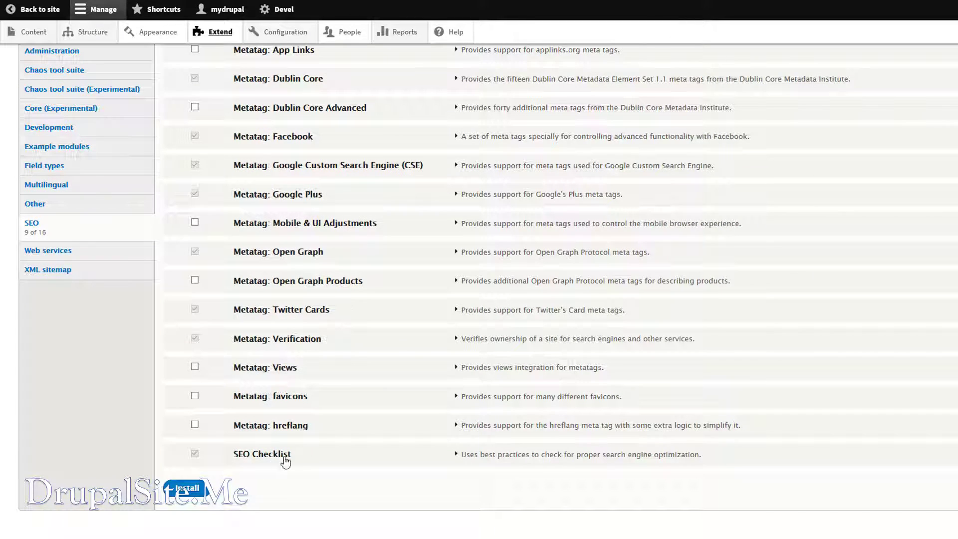
mouse_move(430, 110)
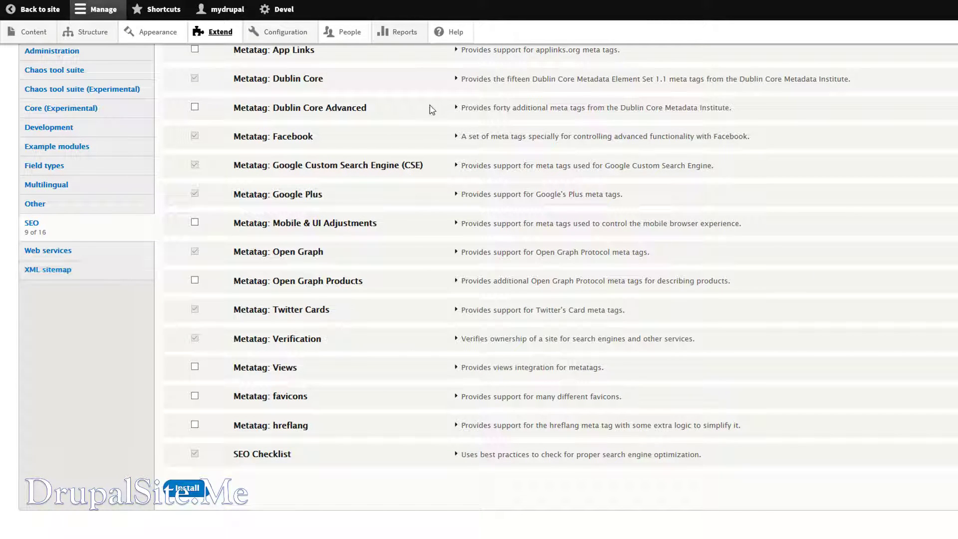
left_click(284, 31)
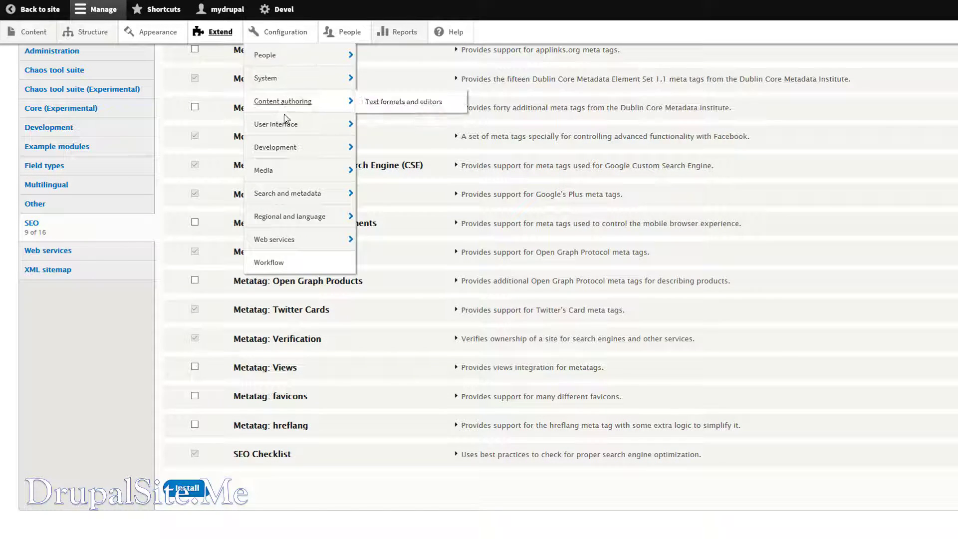
mouse_move(287, 193)
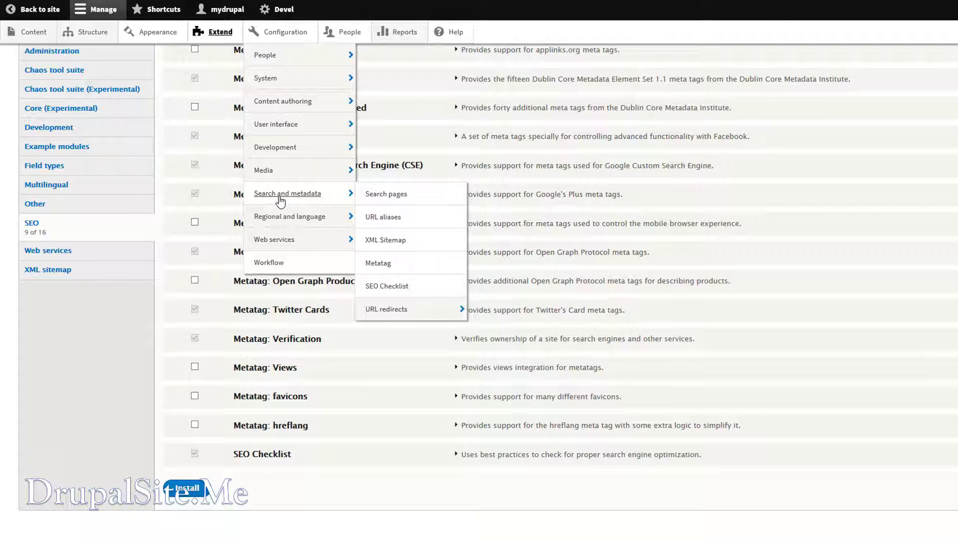
mouse_move(411, 201)
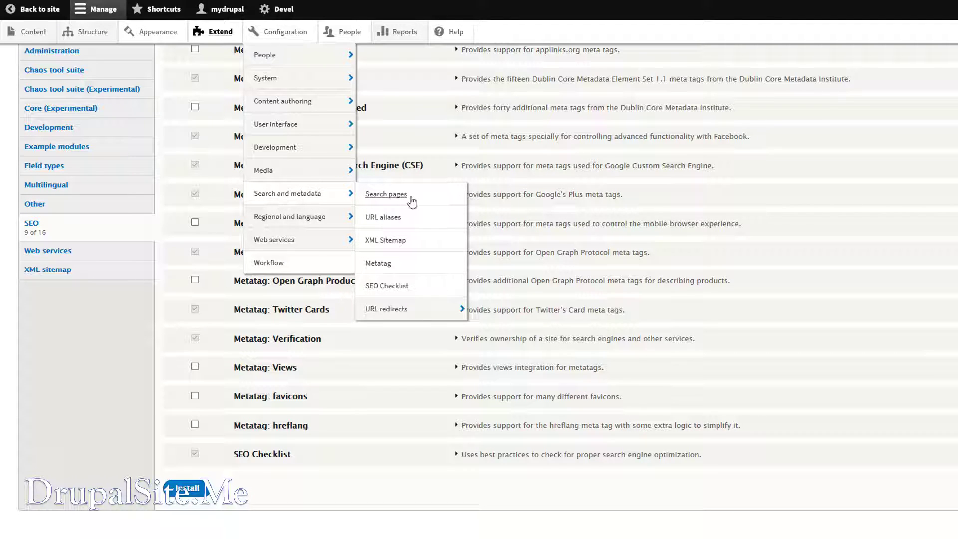
mouse_move(386, 290)
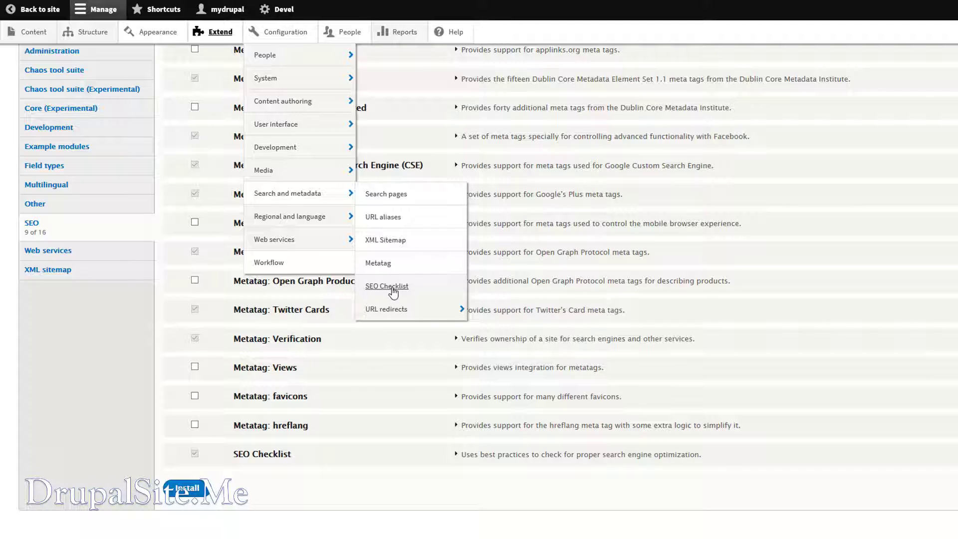
Step: Open the SEO Checklist page from Configuration > Search and metadata
left_click(386, 286)
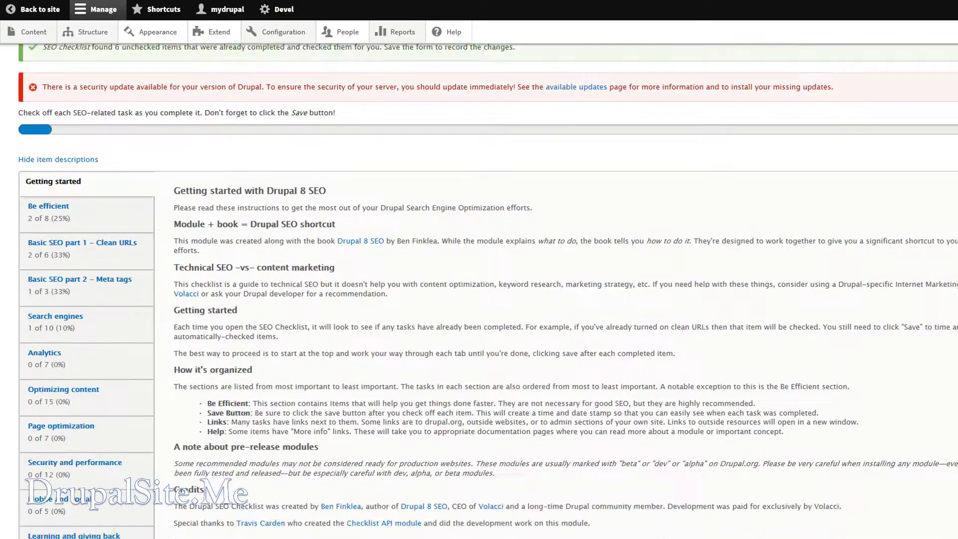
scroll("down", 3)
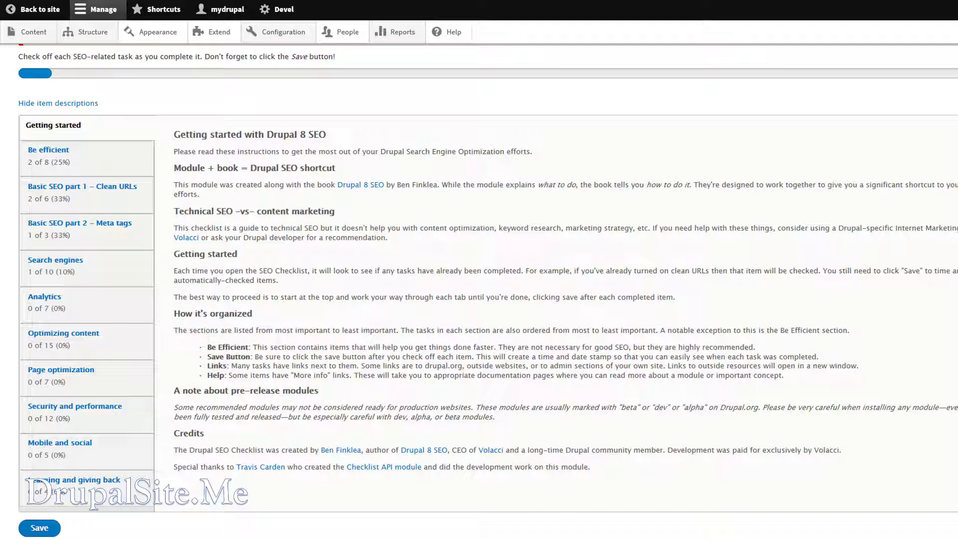
mouse_move(186, 141)
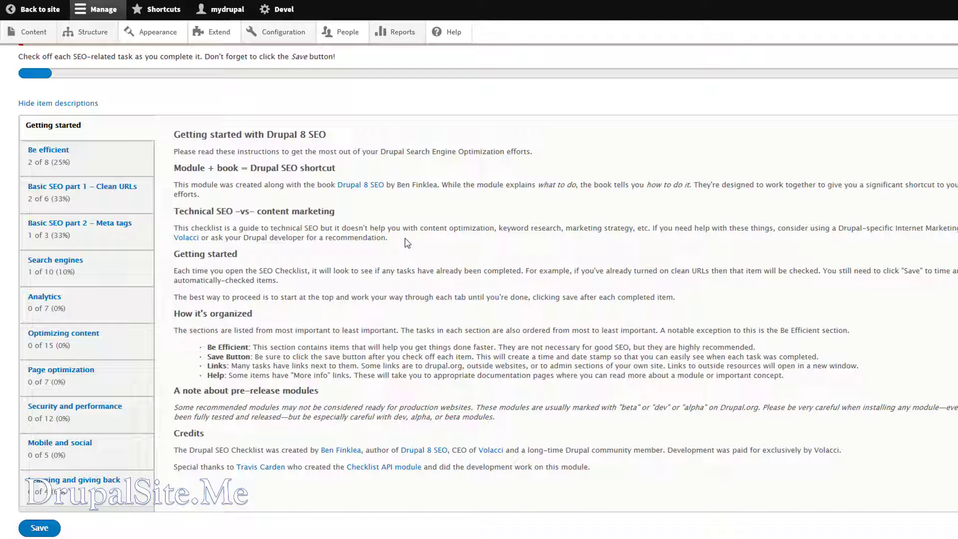
mouse_move(273, 217)
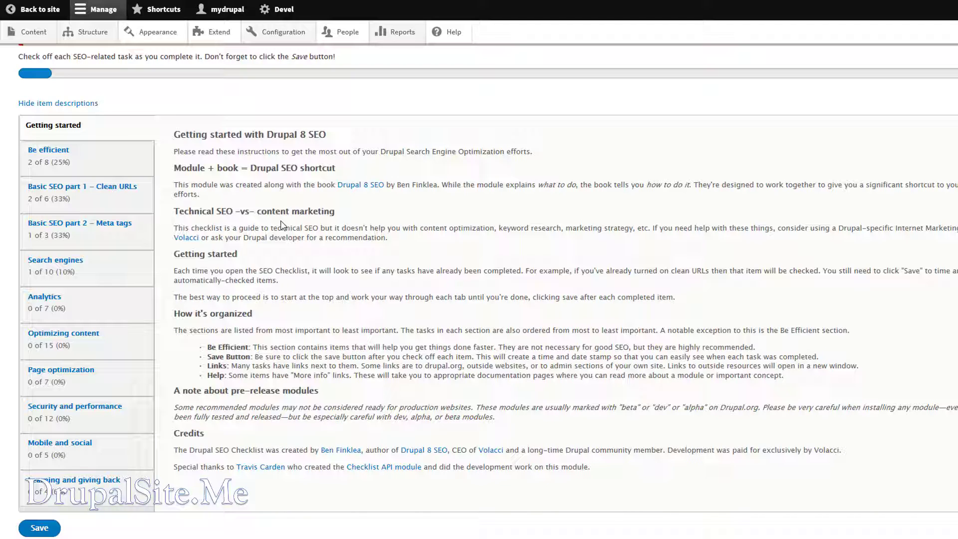
mouse_move(107, 157)
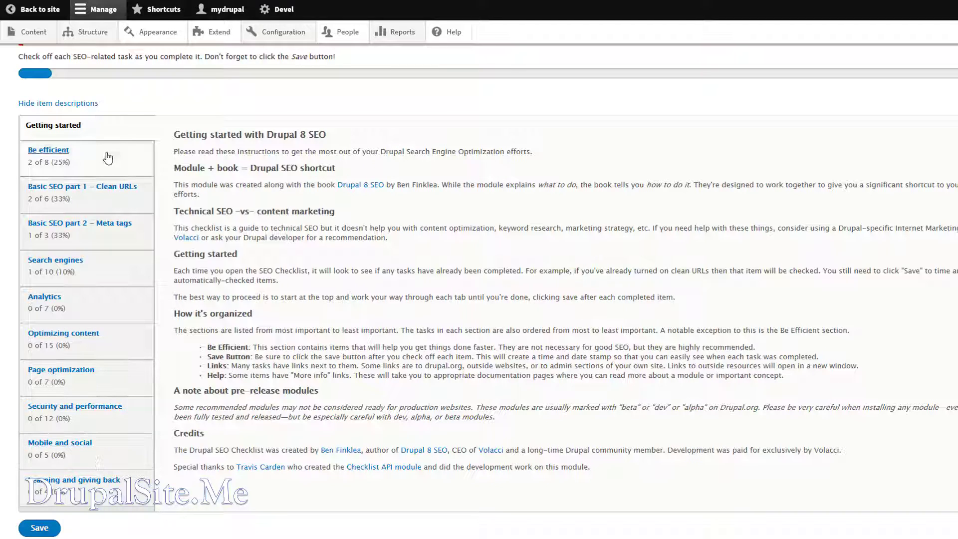
mouse_move(93, 189)
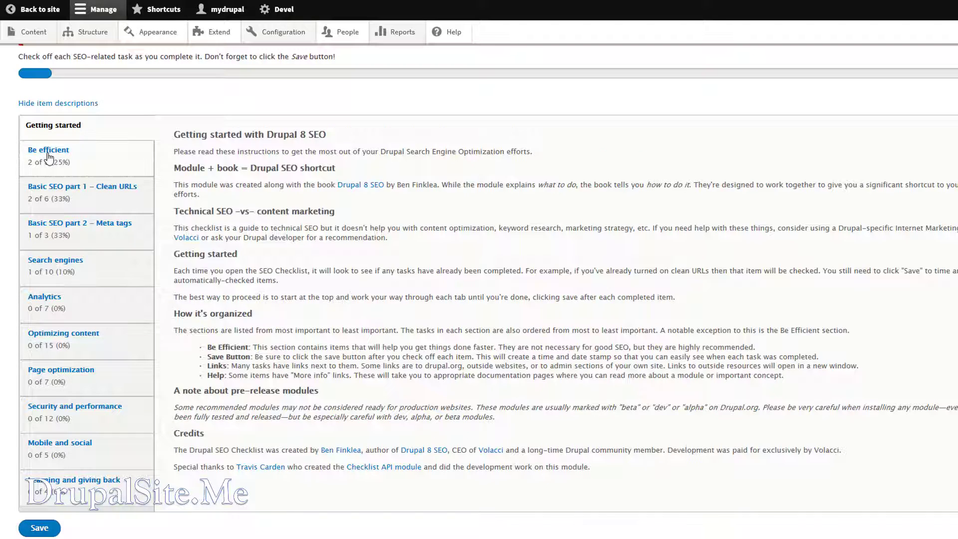
Step: Show the Be efficient section with SEO Checklist and Admin Toolbar already ticked
left_click(47, 150)
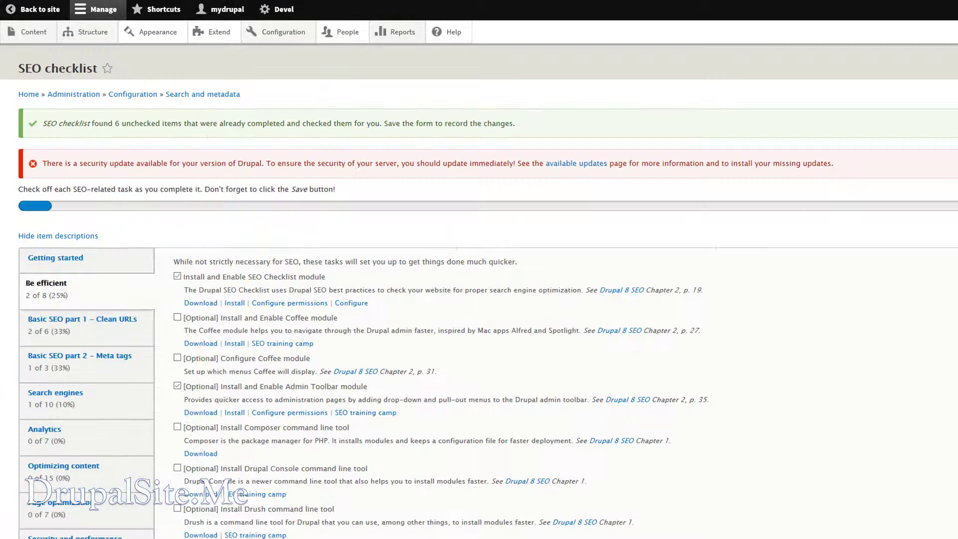
scroll("down", 3)
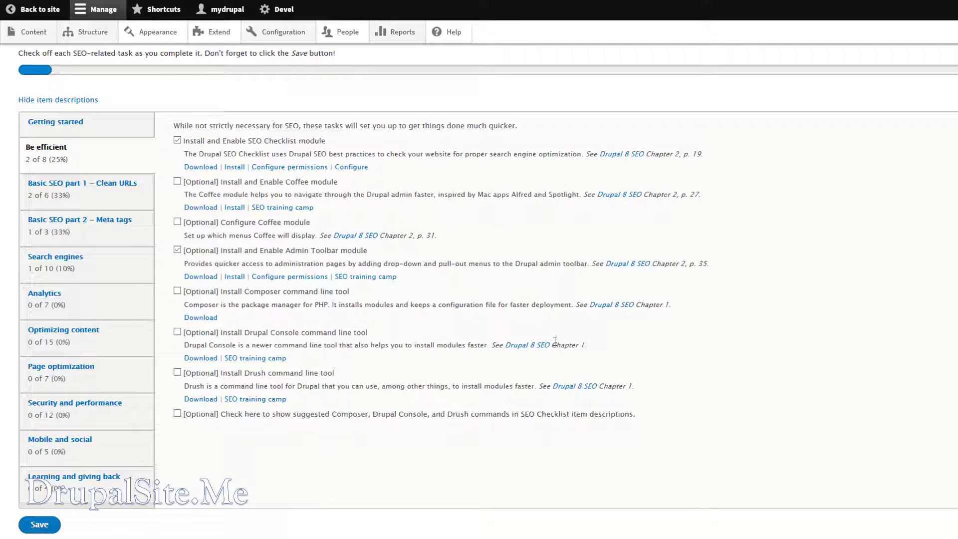
mouse_move(89, 173)
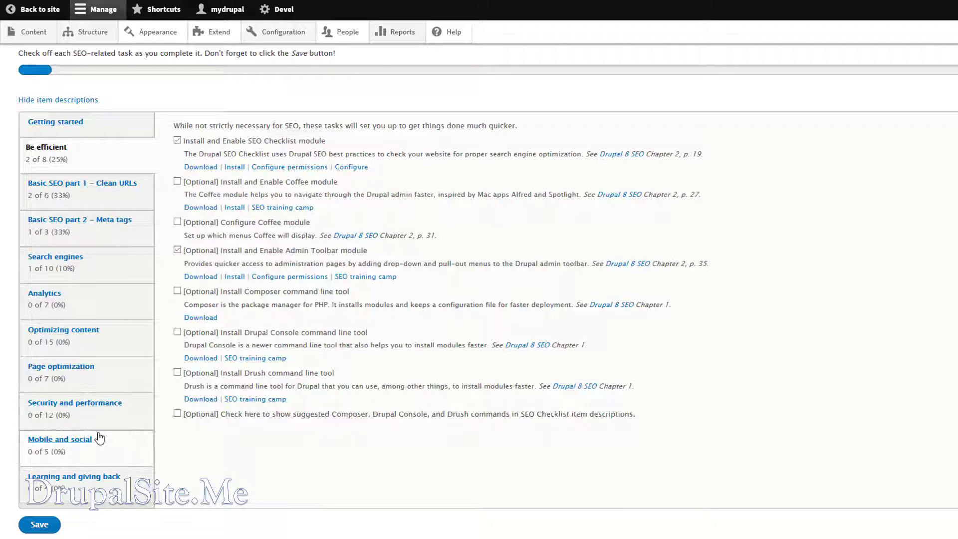
mouse_move(92, 164)
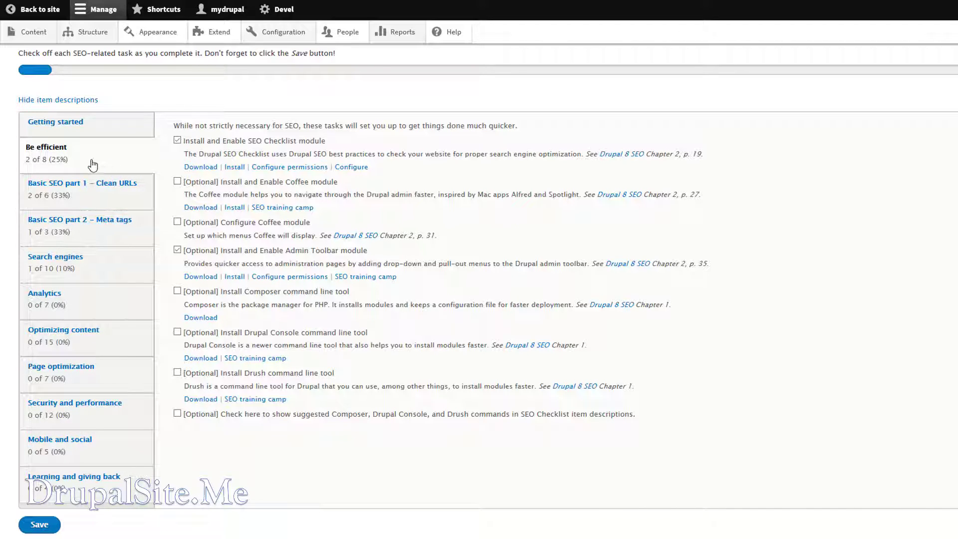
mouse_move(58, 148)
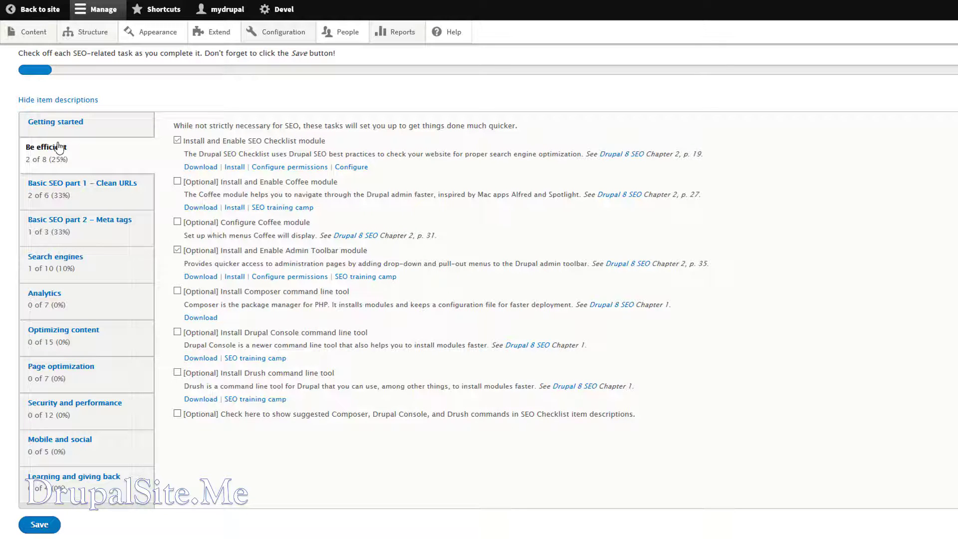
left_click(54, 122)
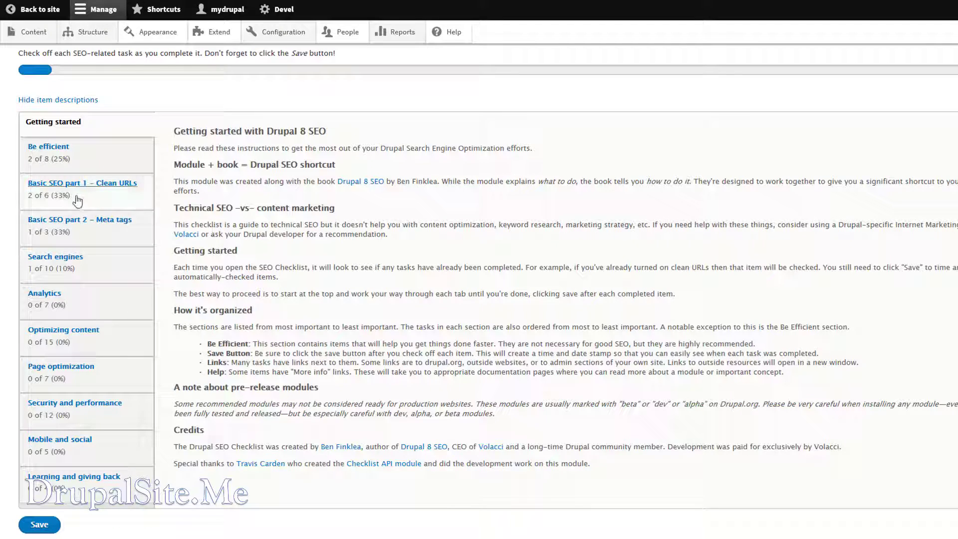
left_click(48, 145)
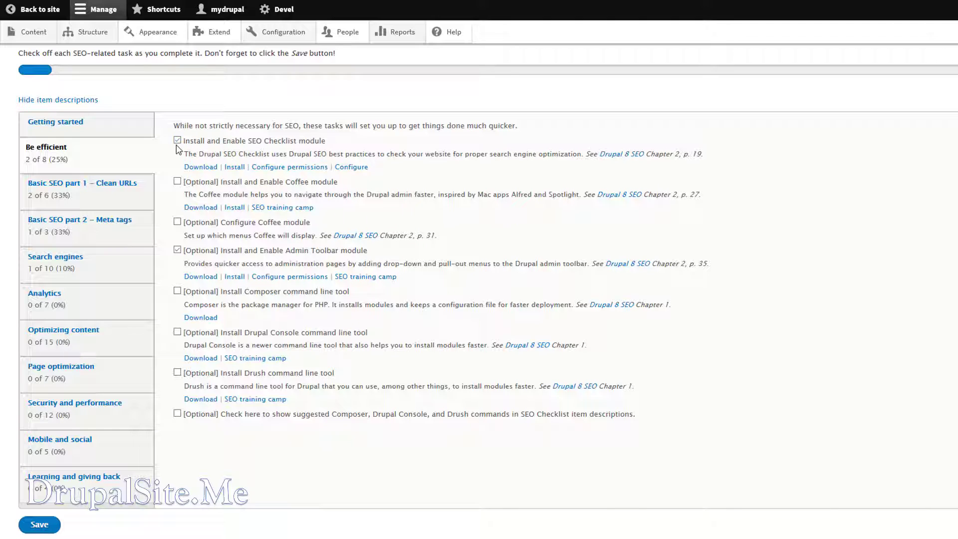
mouse_move(372, 142)
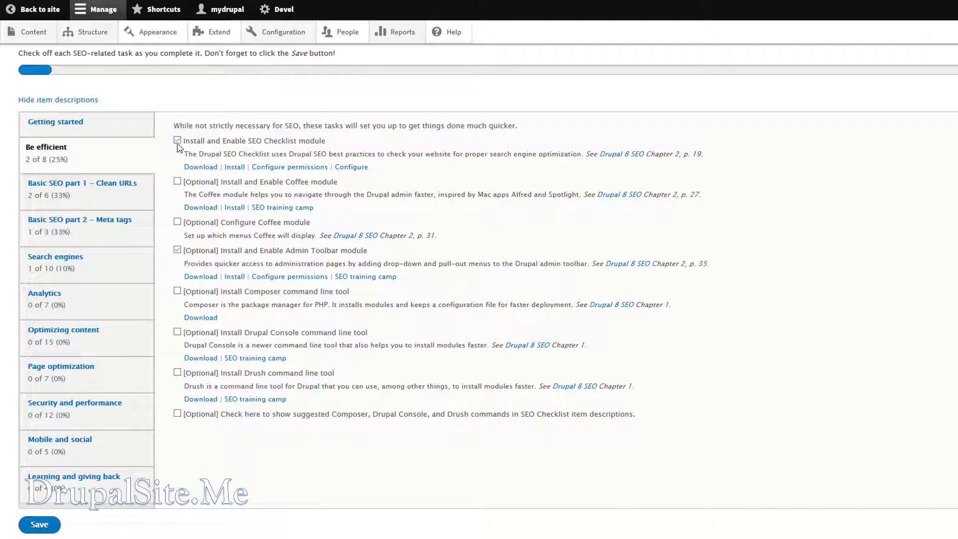
mouse_move(210, 69)
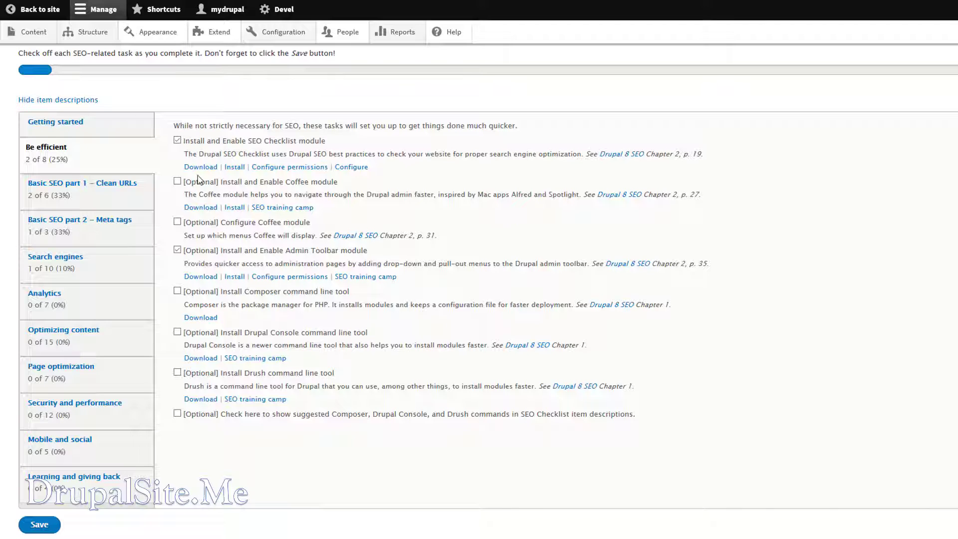
mouse_move(156, 402)
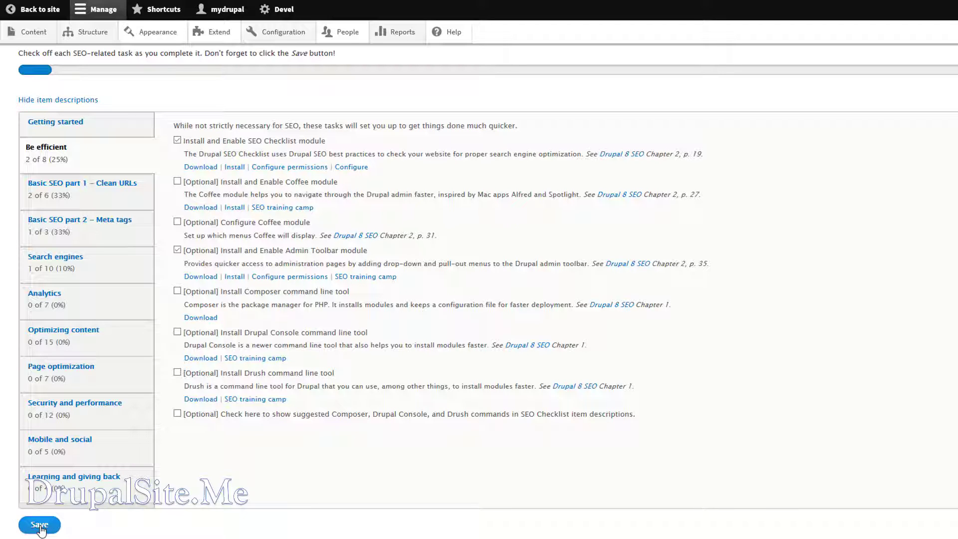
Step: Save the SEO checklist progress so ticked items get completion timestamps
left_click(39, 524)
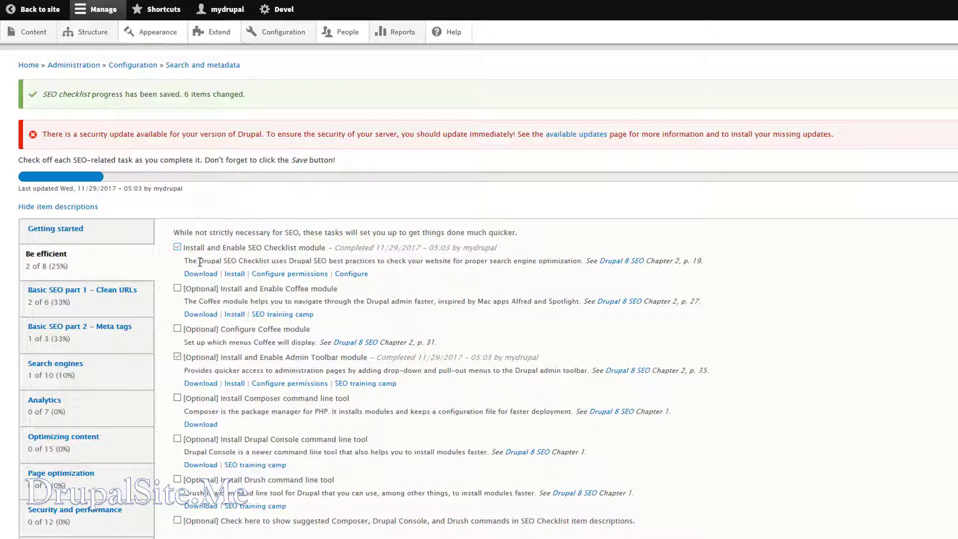
mouse_move(205, 526)
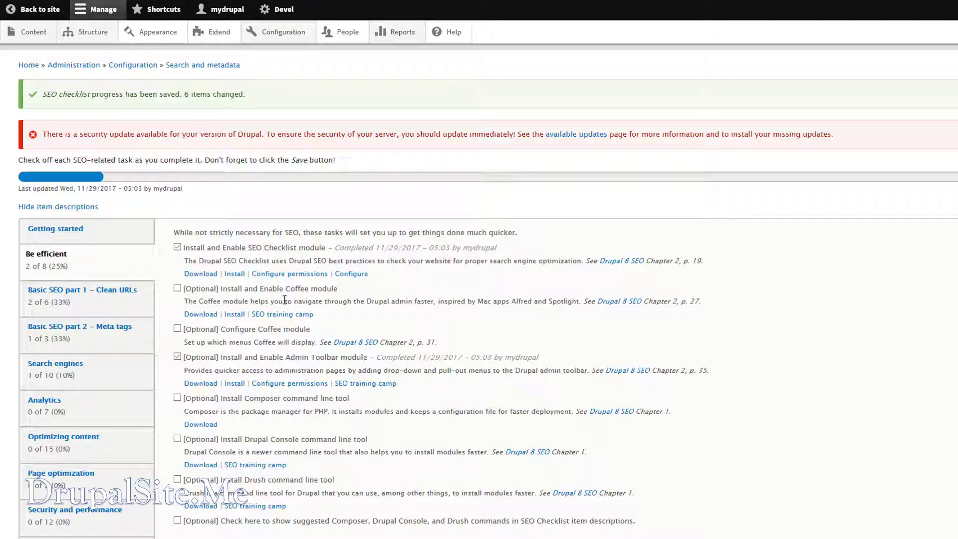
mouse_move(305, 307)
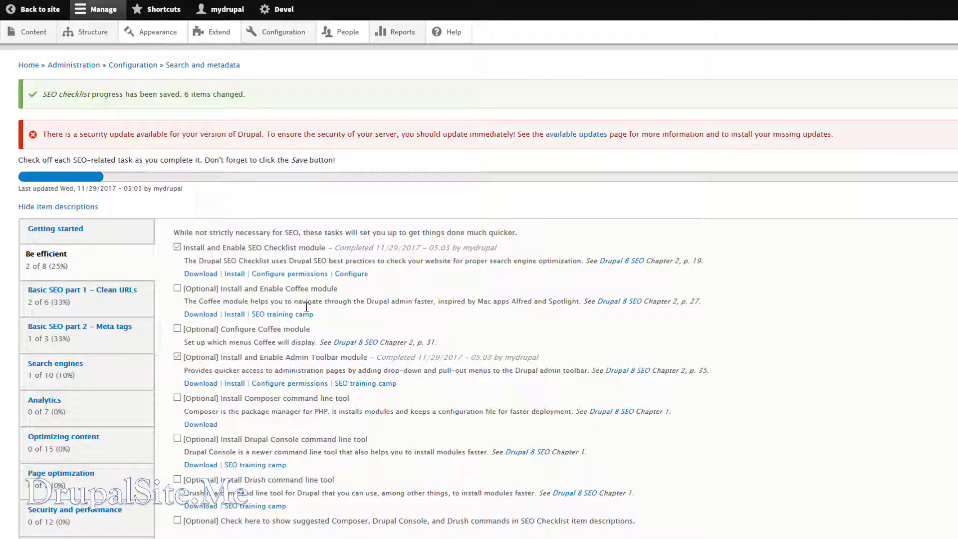
mouse_move(397, 313)
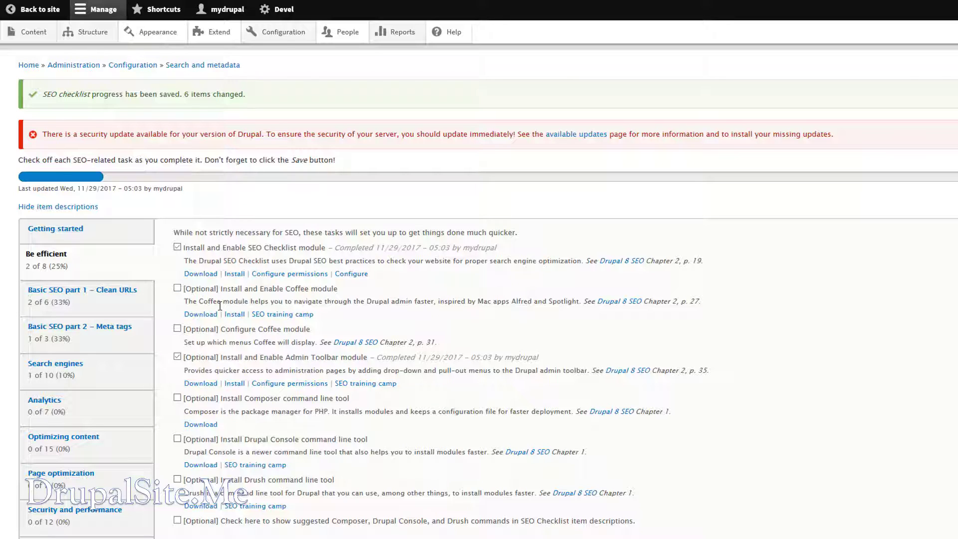
mouse_move(336, 313)
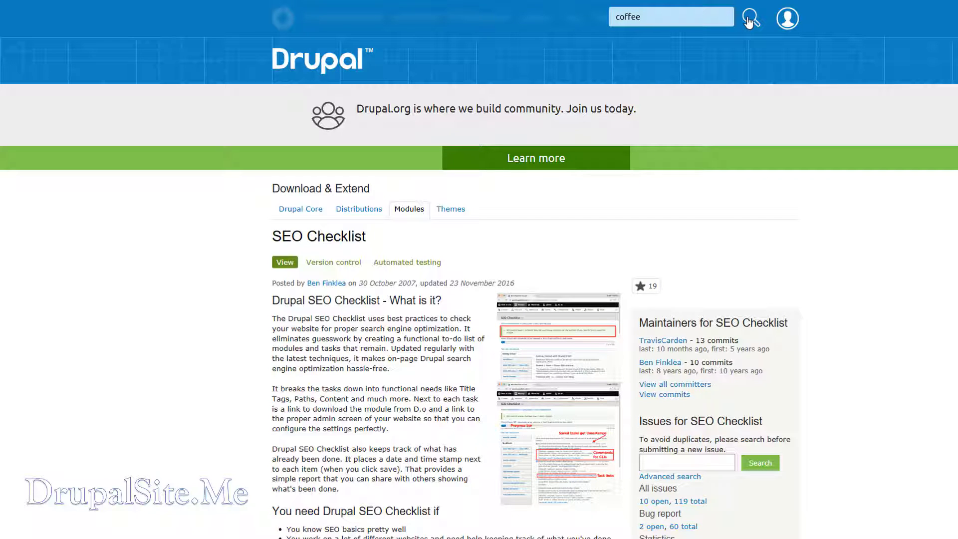
Step: Search drupal.org for 'coffee', open the Coffee module page and reach its 8.x download
left_click(750, 17)
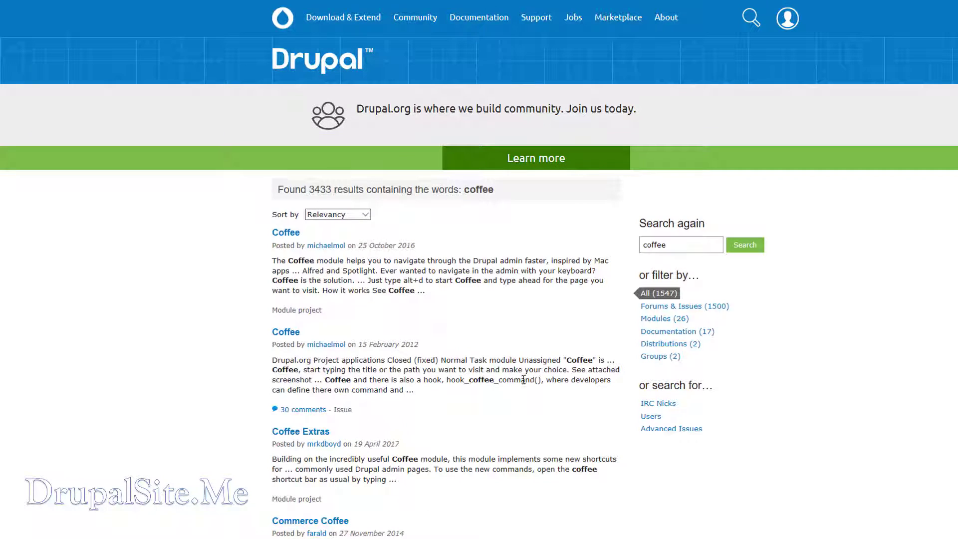
mouse_move(665, 318)
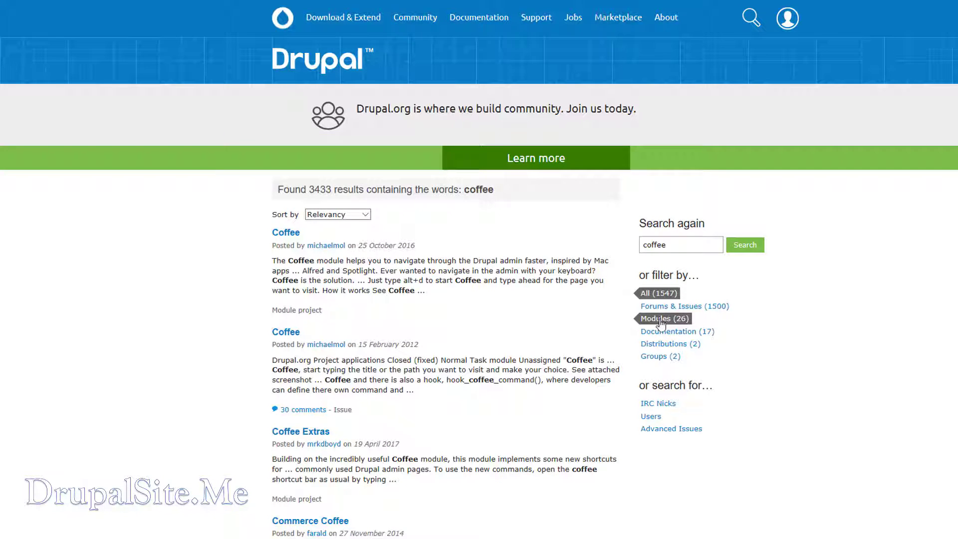
left_click(663, 317)
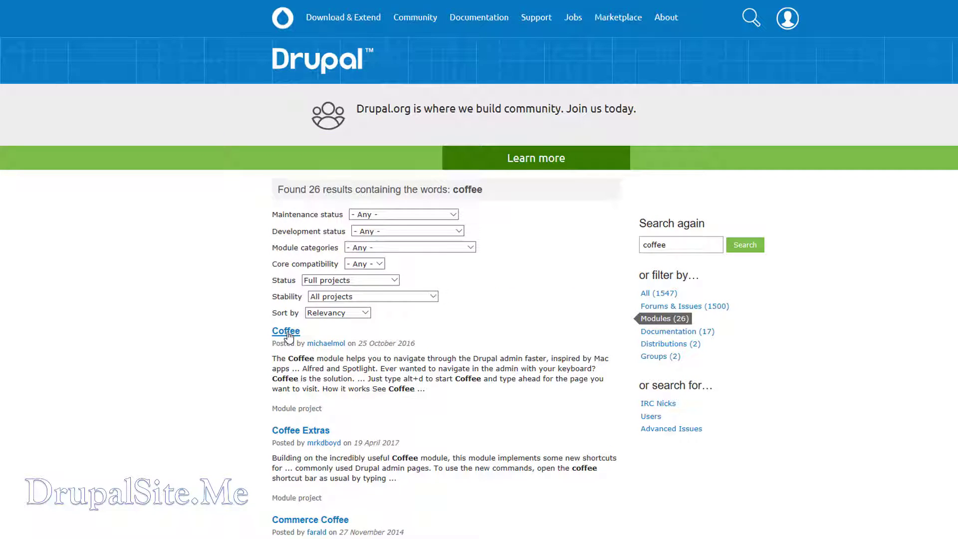
left_click(286, 330)
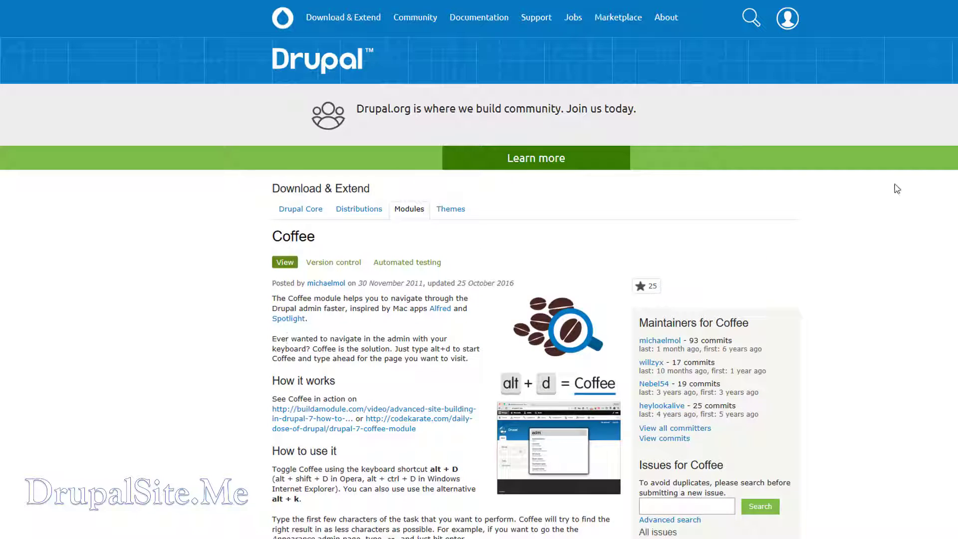
scroll("down", 3)
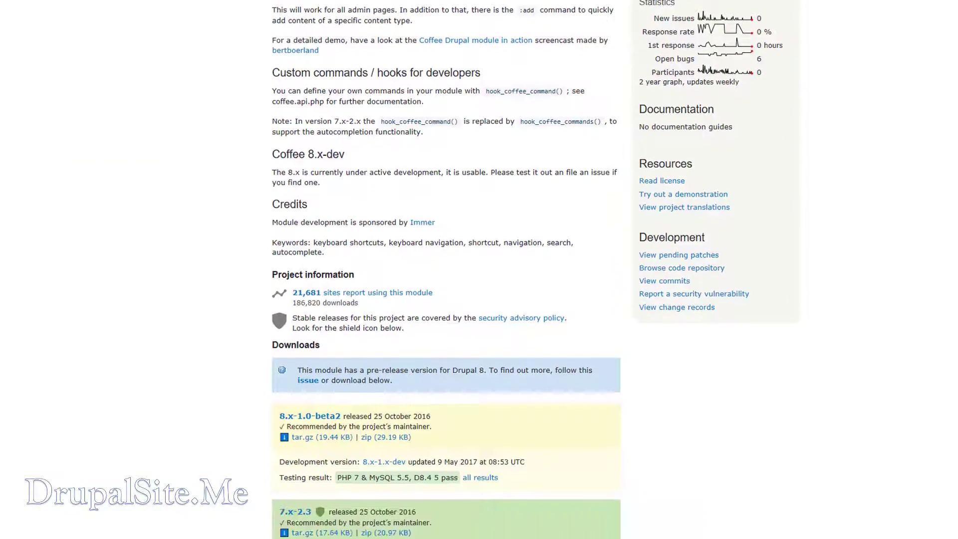
scroll("down", 3)
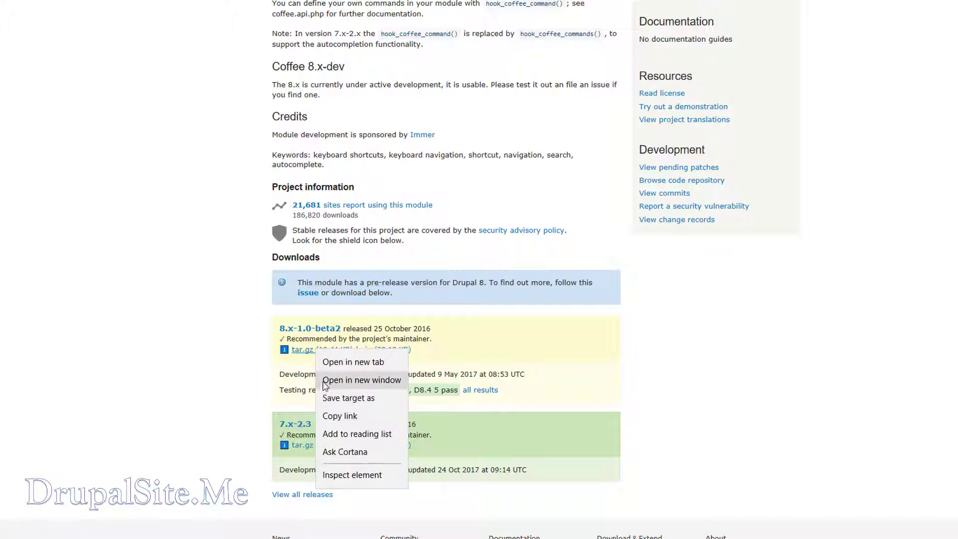
key("Escape")
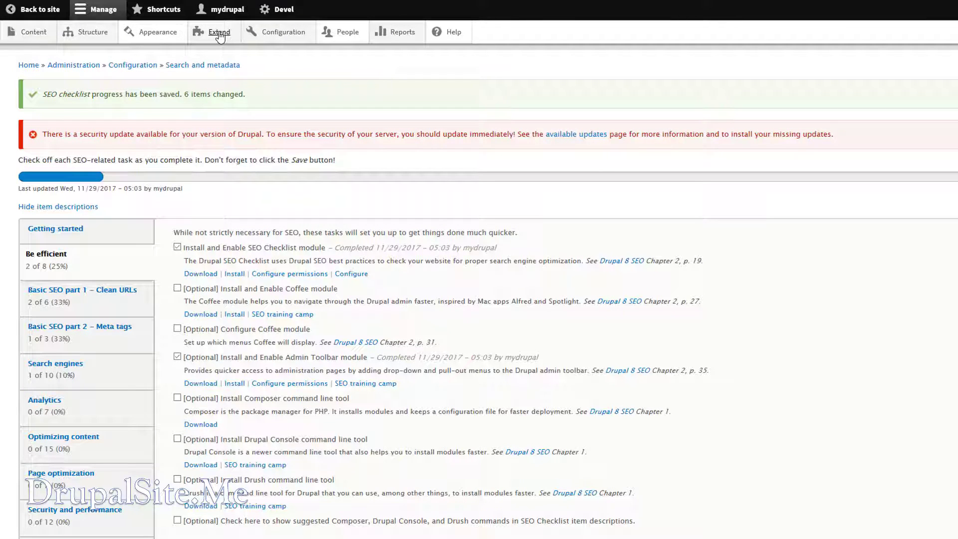
Step: Install the Coffee module archive from its tar.gz URL via Extend
left_click(218, 32)
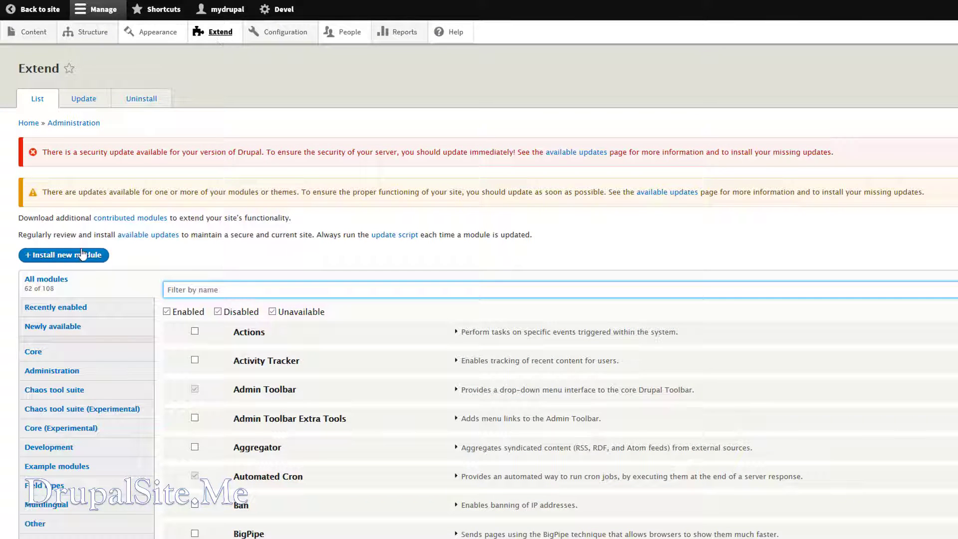
left_click(63, 255)
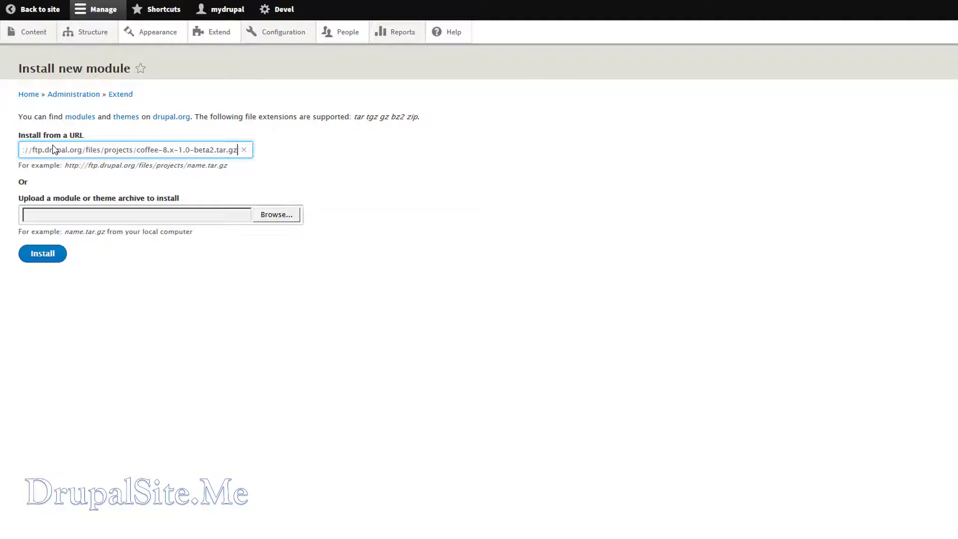
left_click(42, 252)
type("coff")
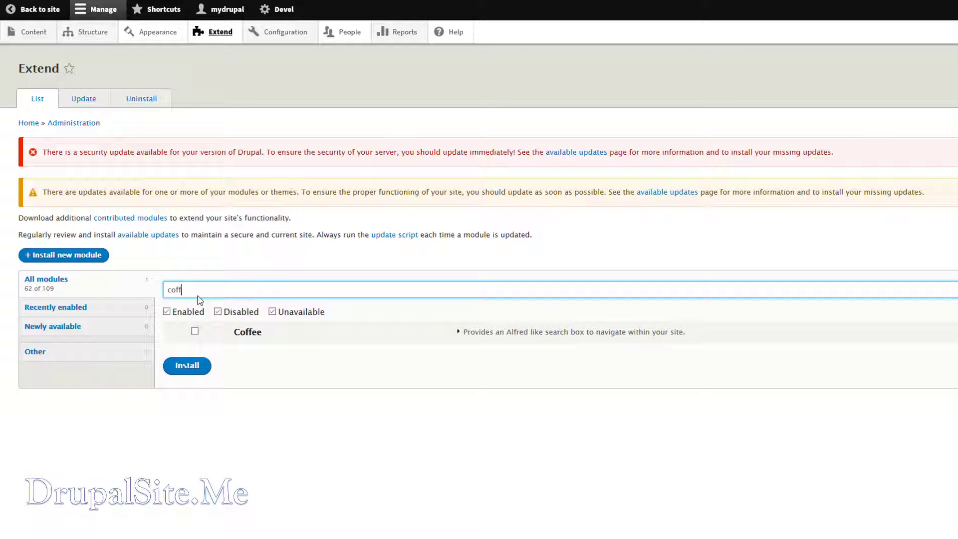
Step: Filter for 'coff', tick Coffee and enable it
left_click(194, 331)
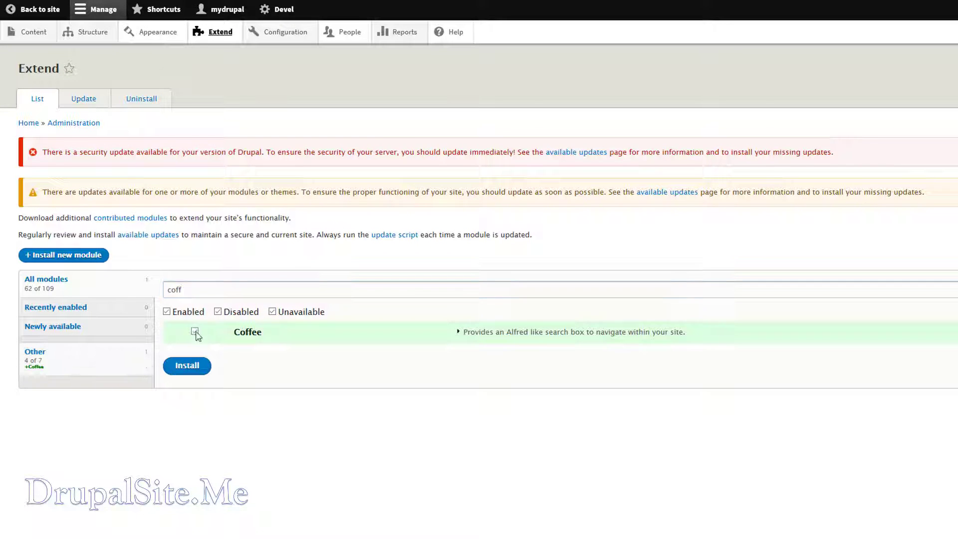
left_click(194, 330)
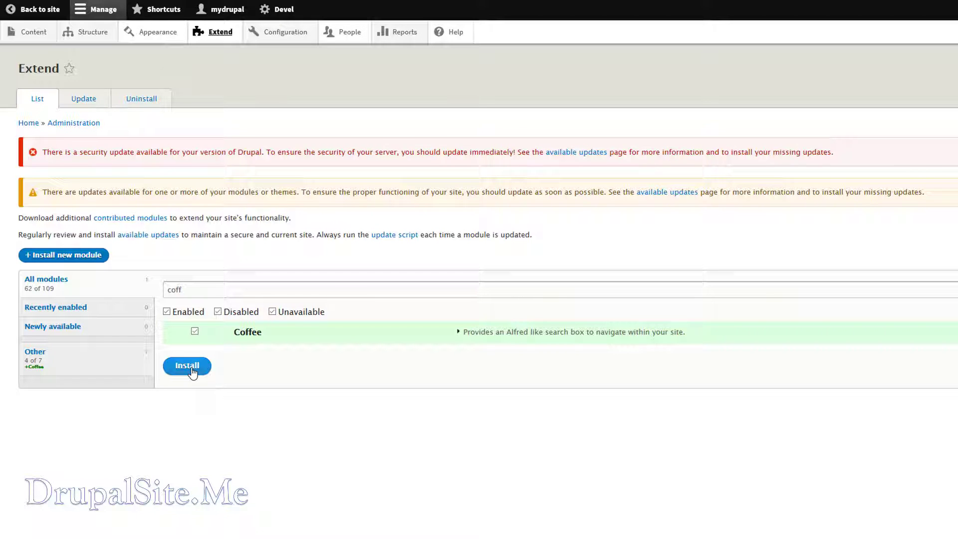
left_click(186, 366)
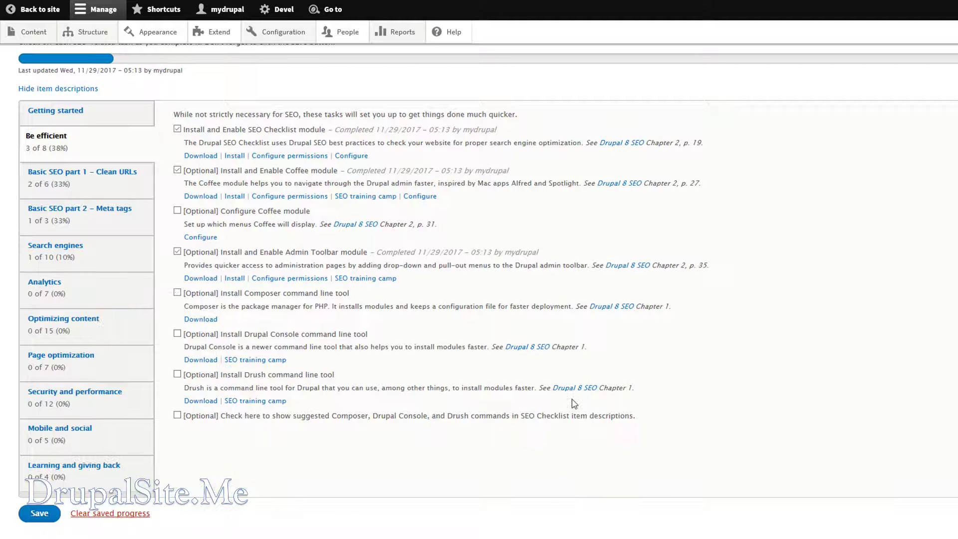
mouse_move(701, 416)
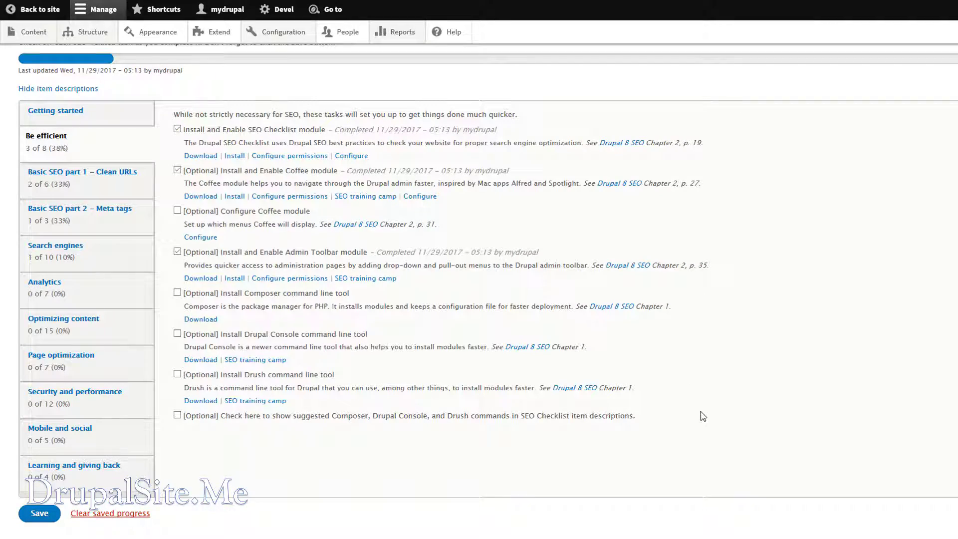